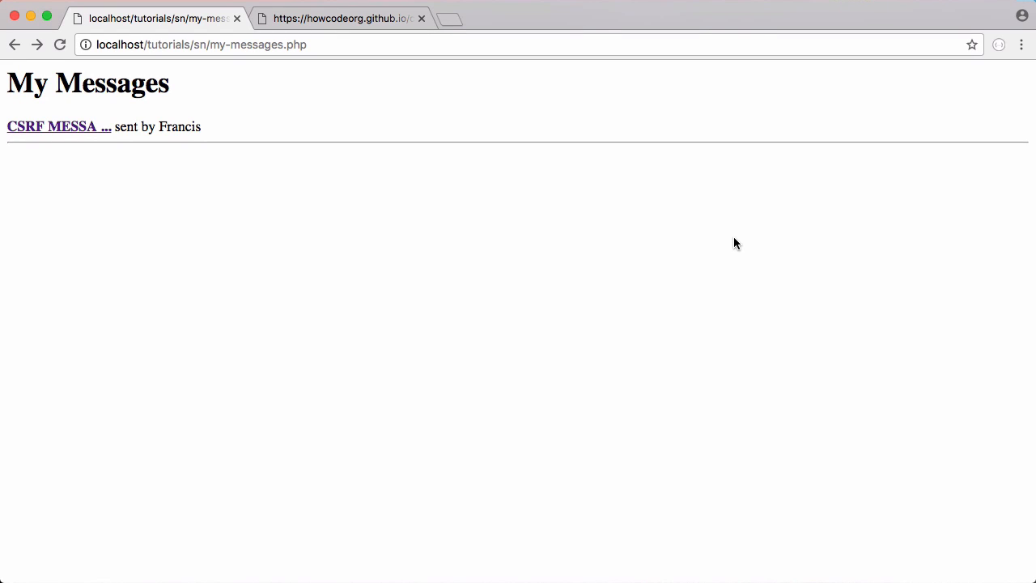
{"action": "mouse_move", "coordinate": [223, 89]}
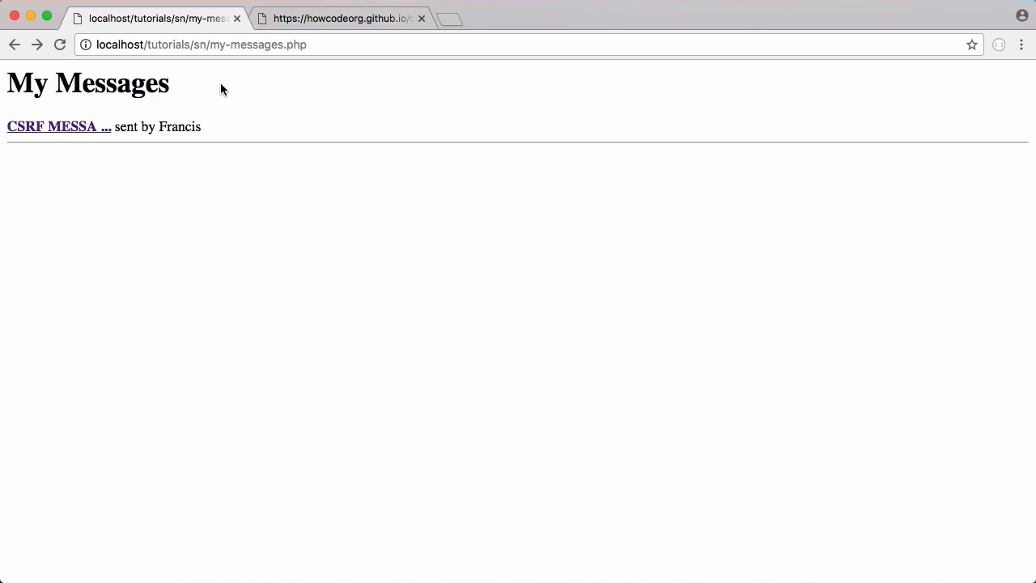
{"action": "mouse_move", "coordinate": [59, 126]}
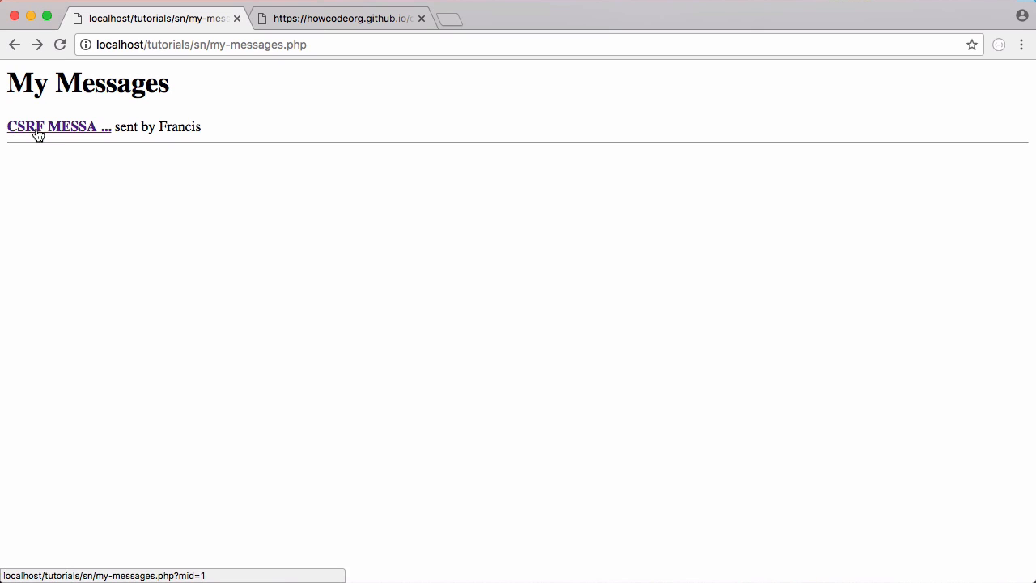
View the forged CSRF MESSAGE, return to the inbox, and find Francis's second CSRF MESSAGE.
{"action": "left_click", "coordinate": [59, 126]}
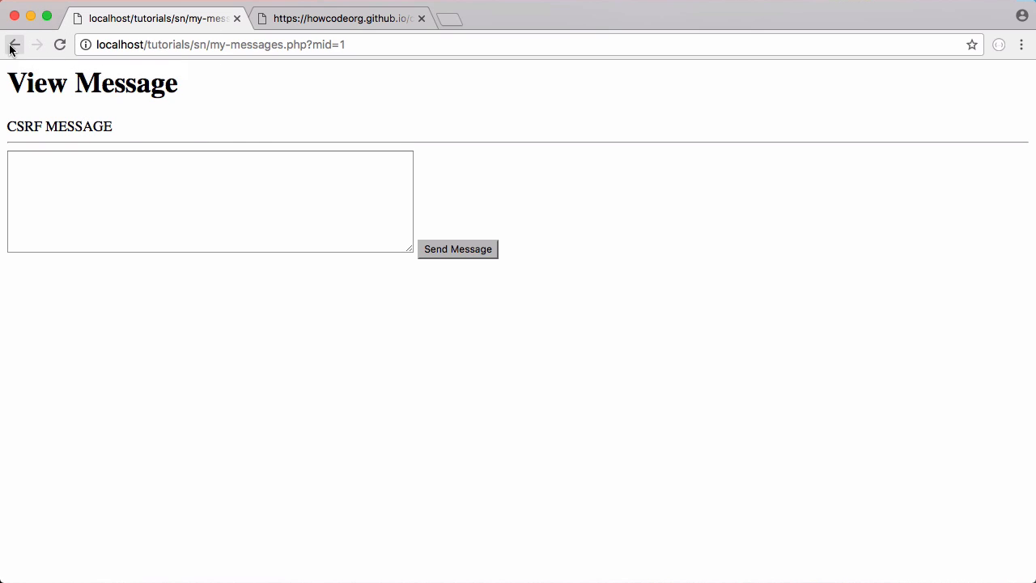
{"action": "left_click", "coordinate": [13, 44]}
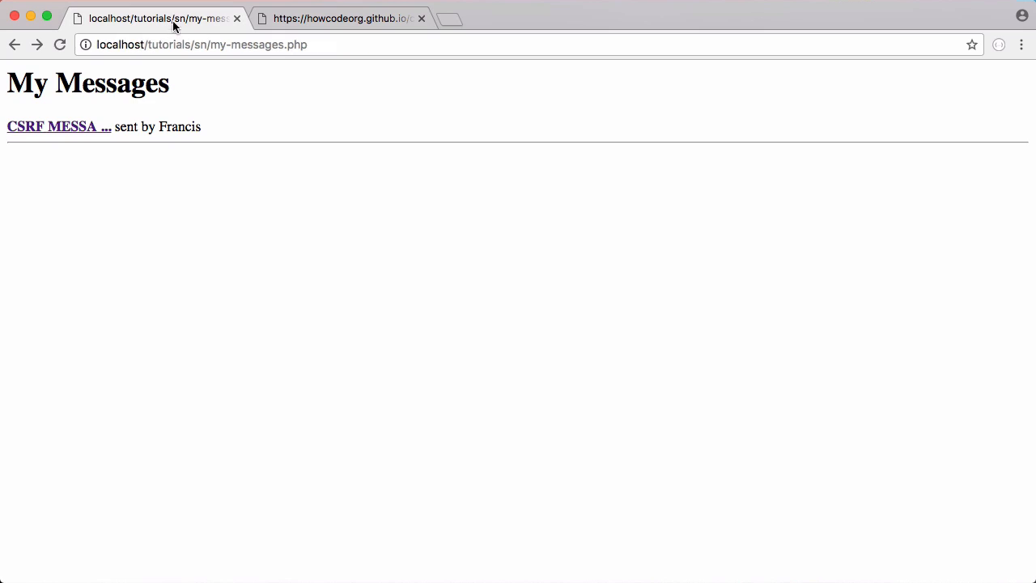
{"action": "mouse_move", "coordinate": [218, 95]}
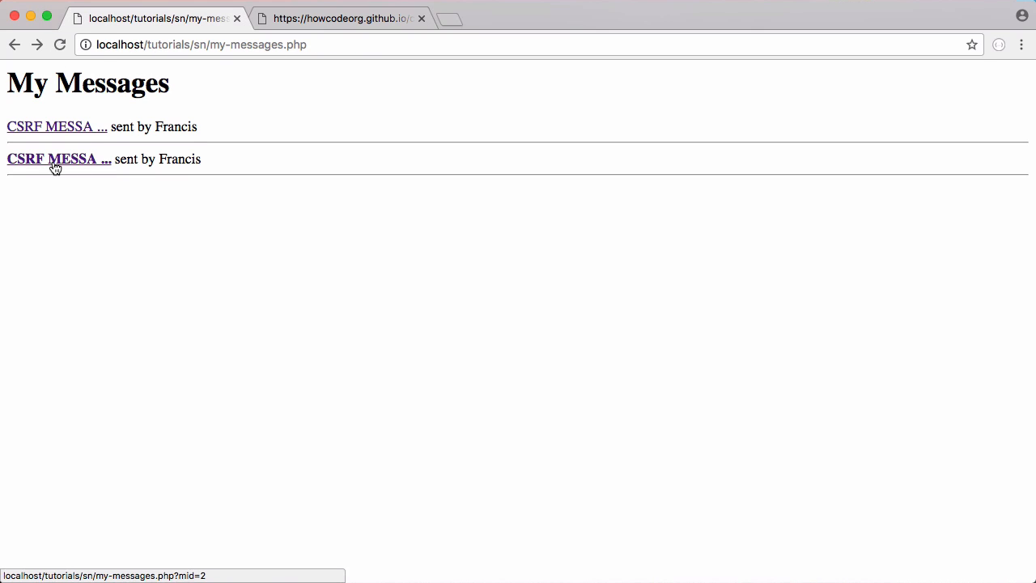
{"action": "left_click", "coordinate": [59, 158]}
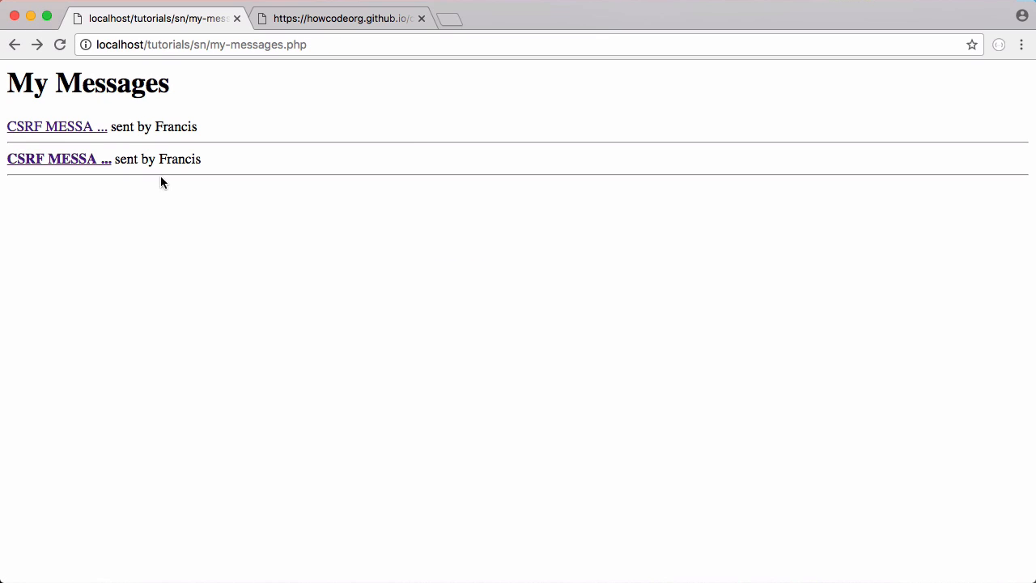
{"action": "mouse_move", "coordinate": [269, 106]}
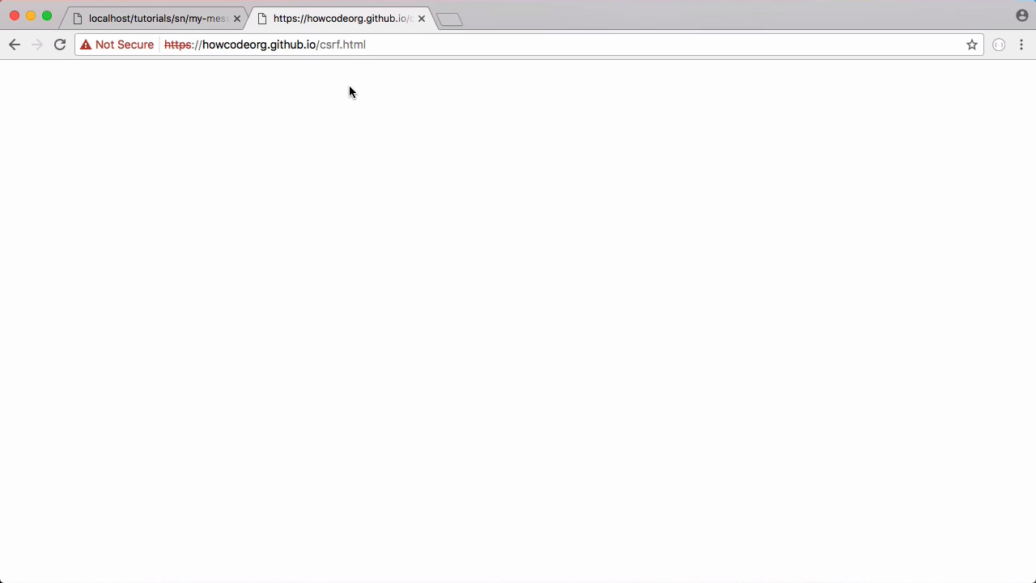
{"action": "mouse_move", "coordinate": [579, 201]}
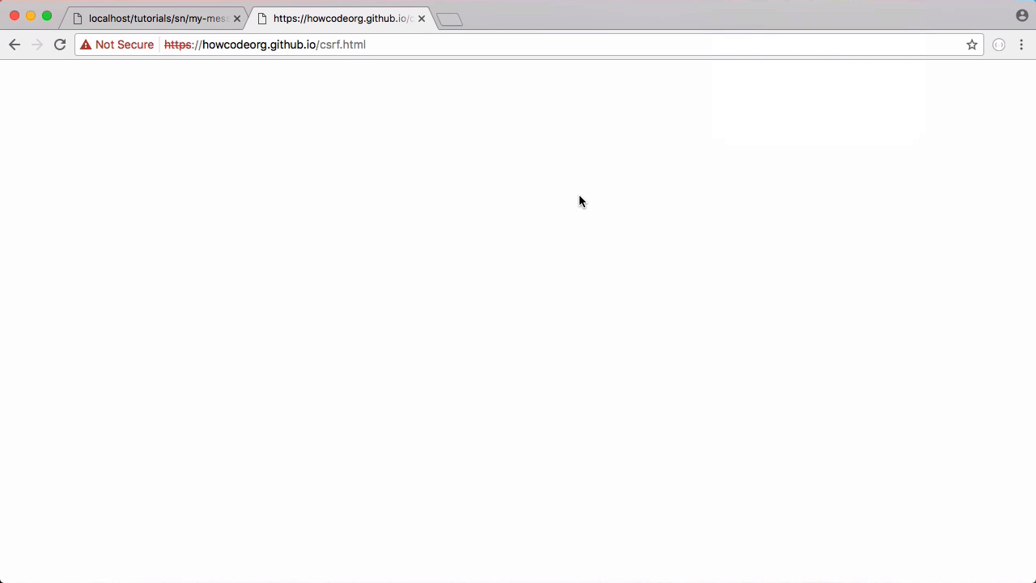
Leave the csrf.html page and return to the localhost My Messages inbox tab.
{"action": "left_click", "coordinate": [154, 18]}
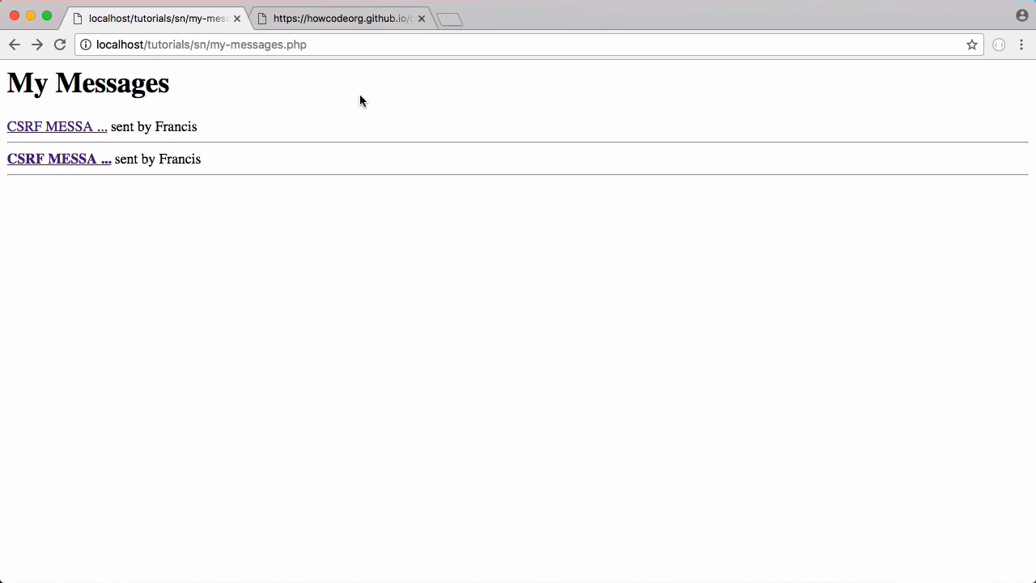
{"action": "mouse_move", "coordinate": [366, 97]}
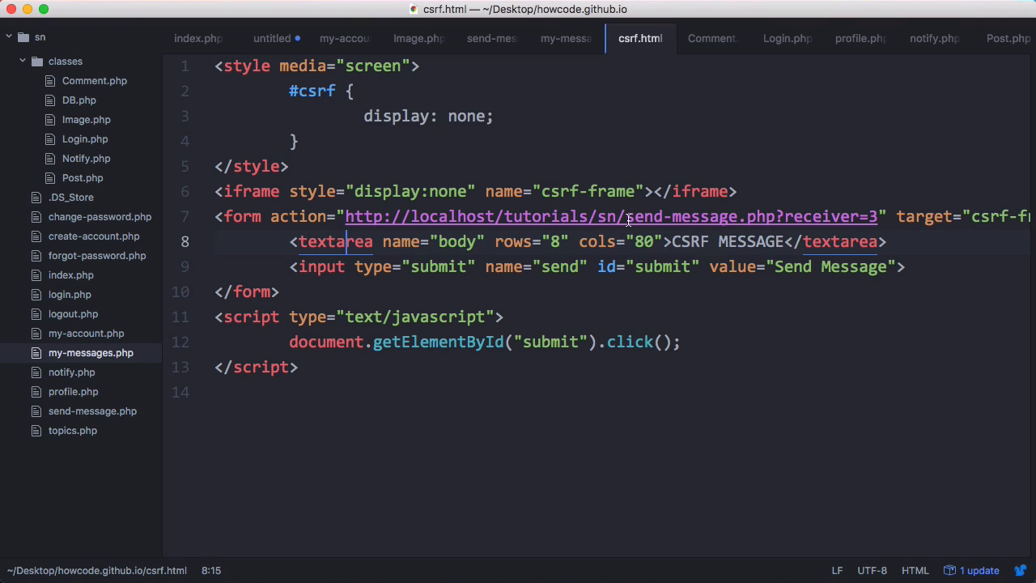
{"action": "left_click", "coordinate": [788, 216]}
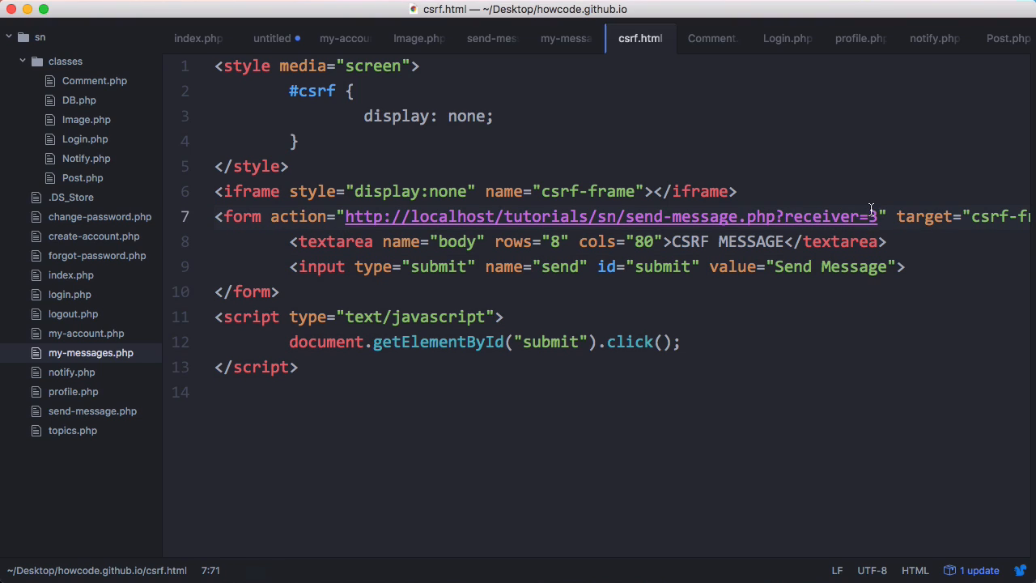
{"action": "mouse_move", "coordinate": [856, 216]}
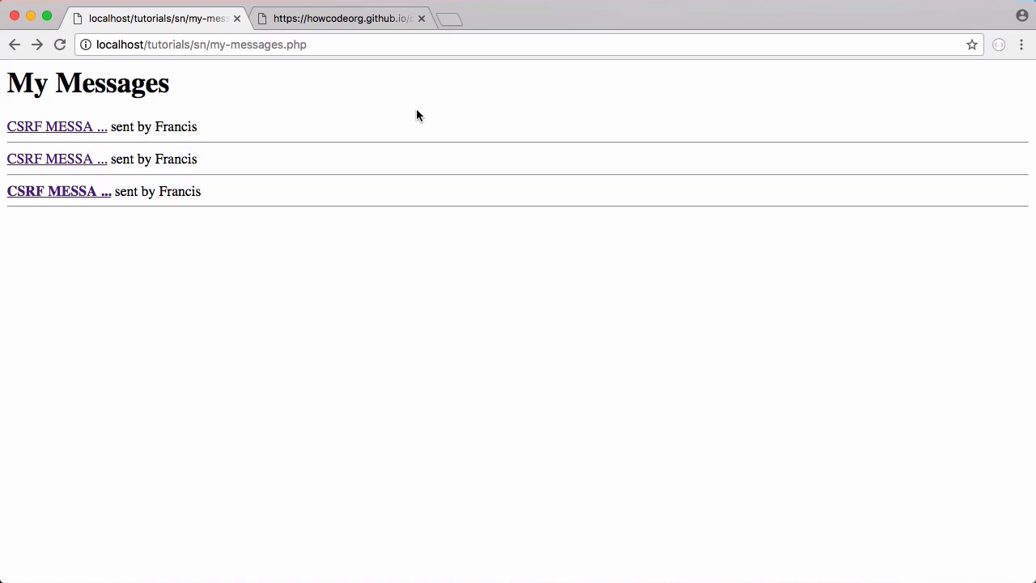
{"action": "mouse_move", "coordinate": [425, 363]}
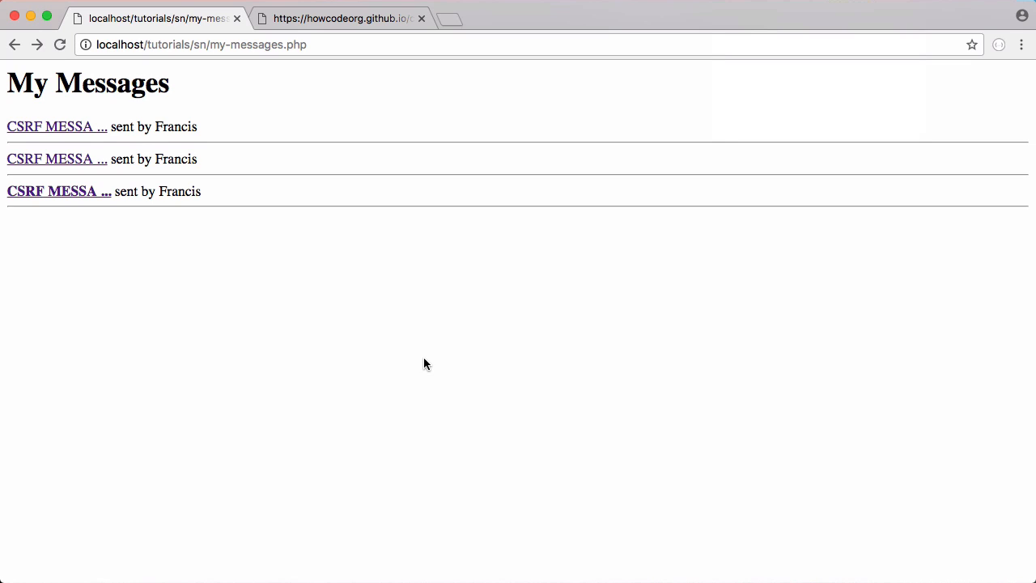
{"action": "mouse_move", "coordinate": [385, 111]}
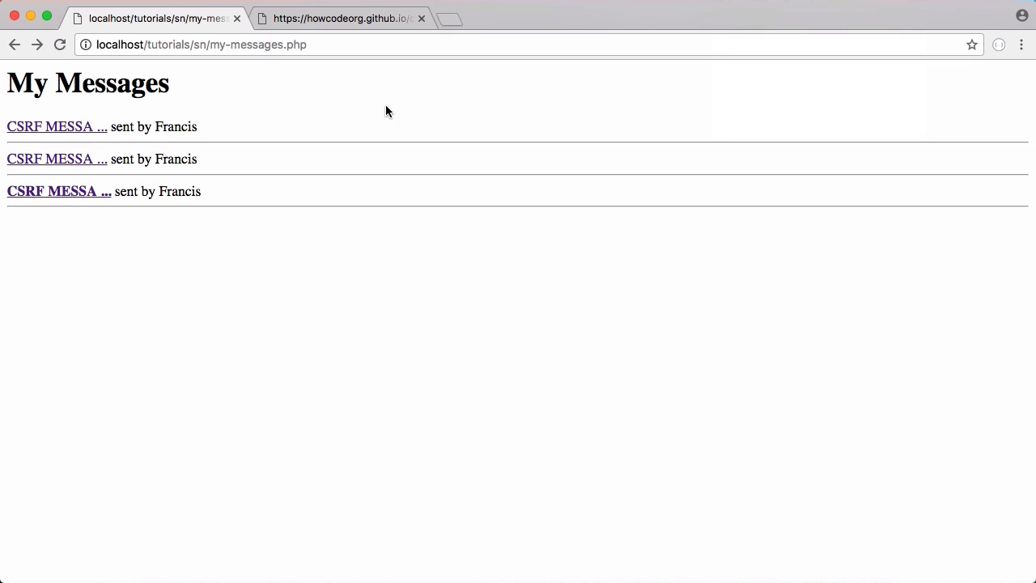
Open send-message.php?receiver=3 in a new Chrome tab.
{"action": "left_click", "coordinate": [60, 191]}
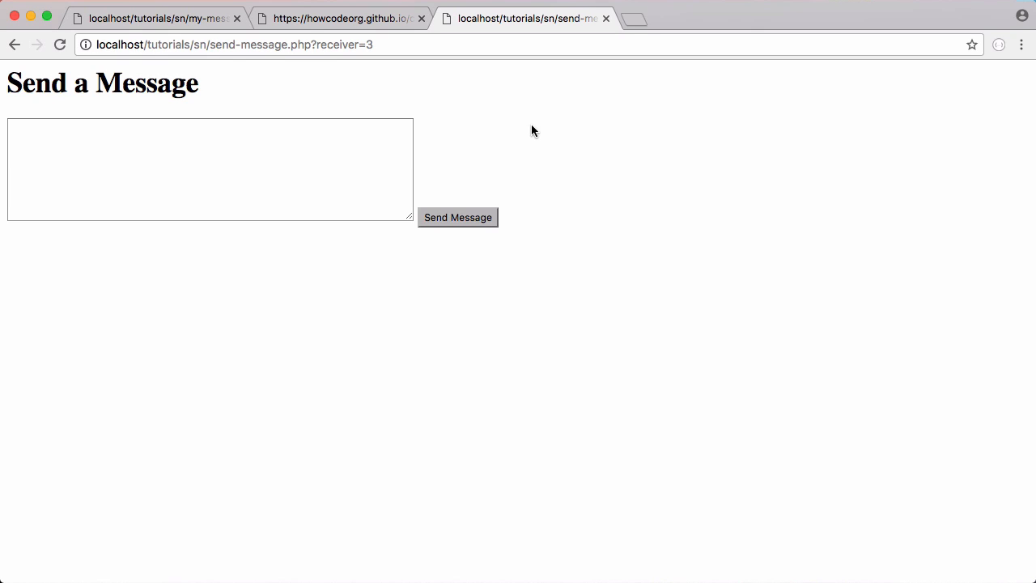
{"action": "mouse_move", "coordinate": [453, 105]}
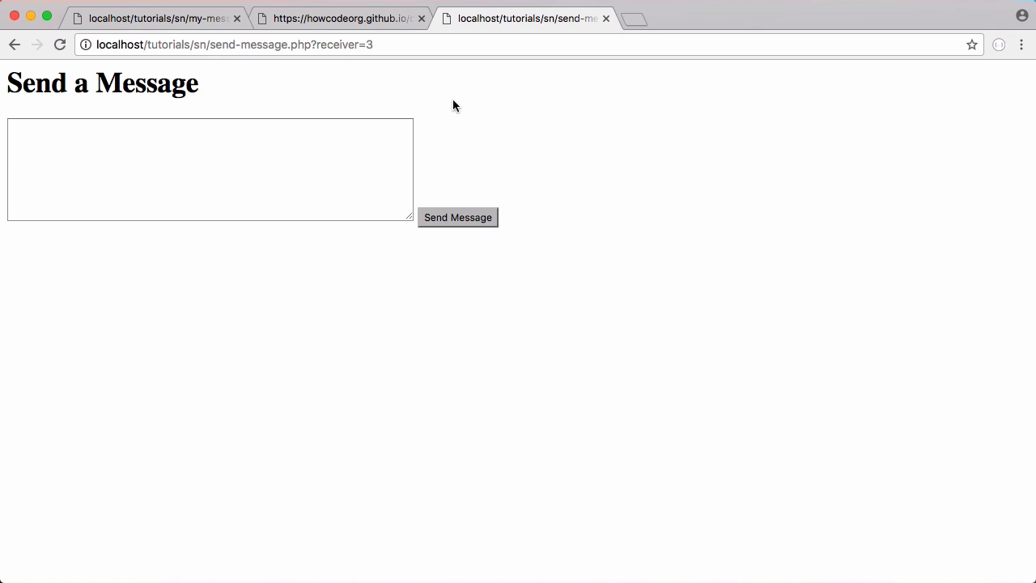
{"action": "mouse_move", "coordinate": [498, 119]}
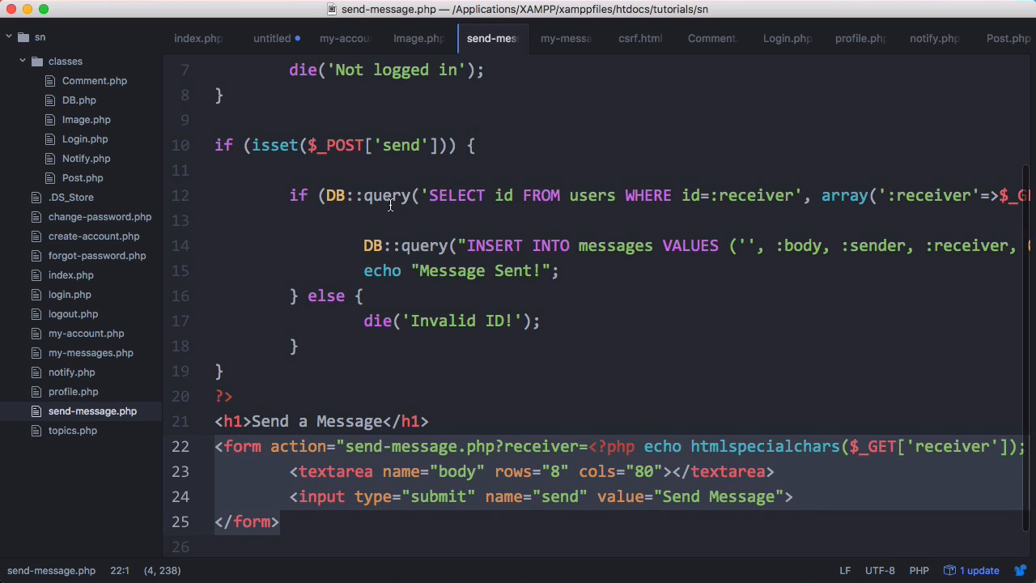
Add session_start() after the opening PHP tag and begin a $_SESSION assignment.
{"action": "scroll", "scroll_direction": "up", "scroll_amount": 3}
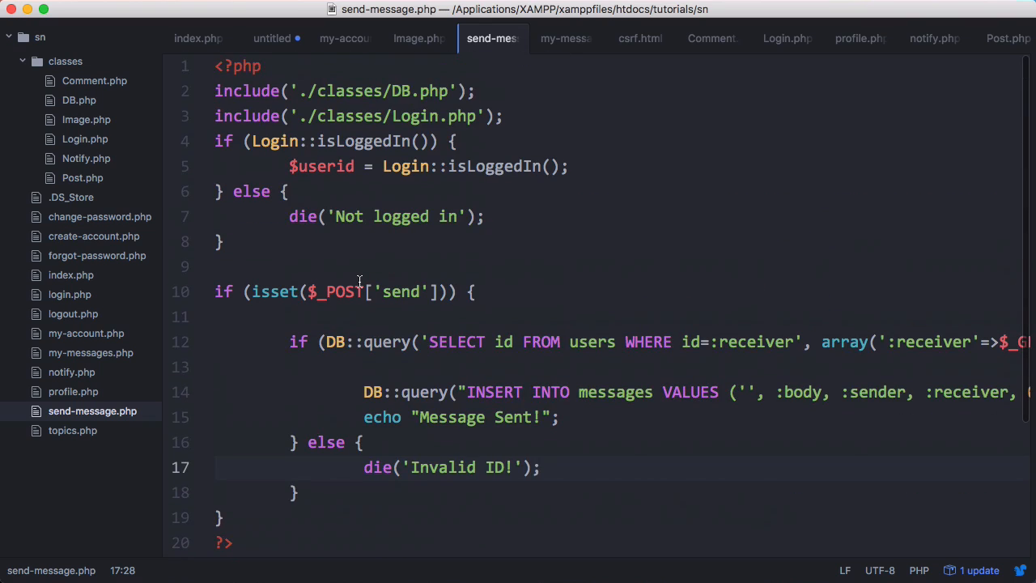
{"action": "mouse_move", "coordinate": [524, 116]}
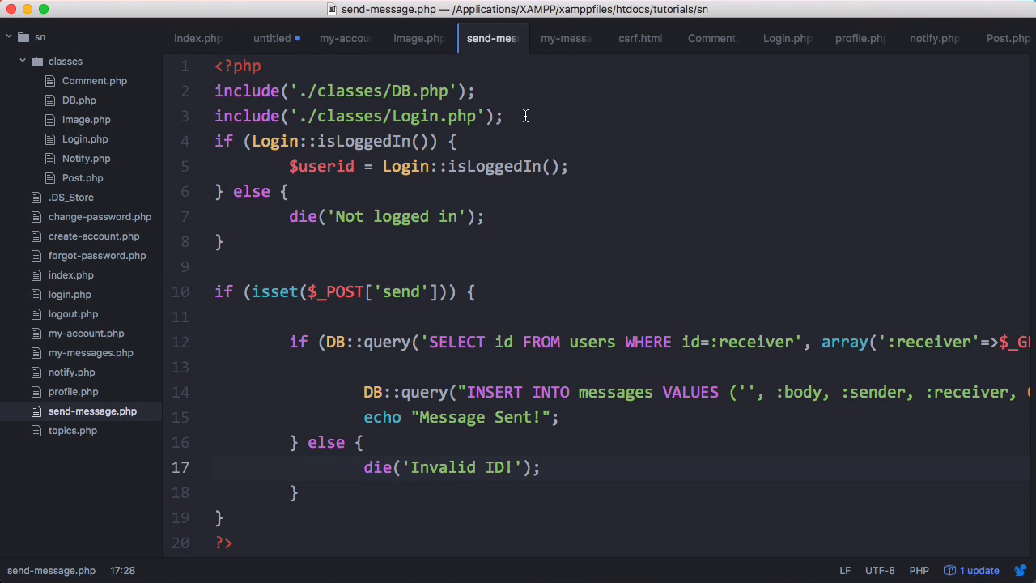
{"action": "left_click", "coordinate": [467, 466]}
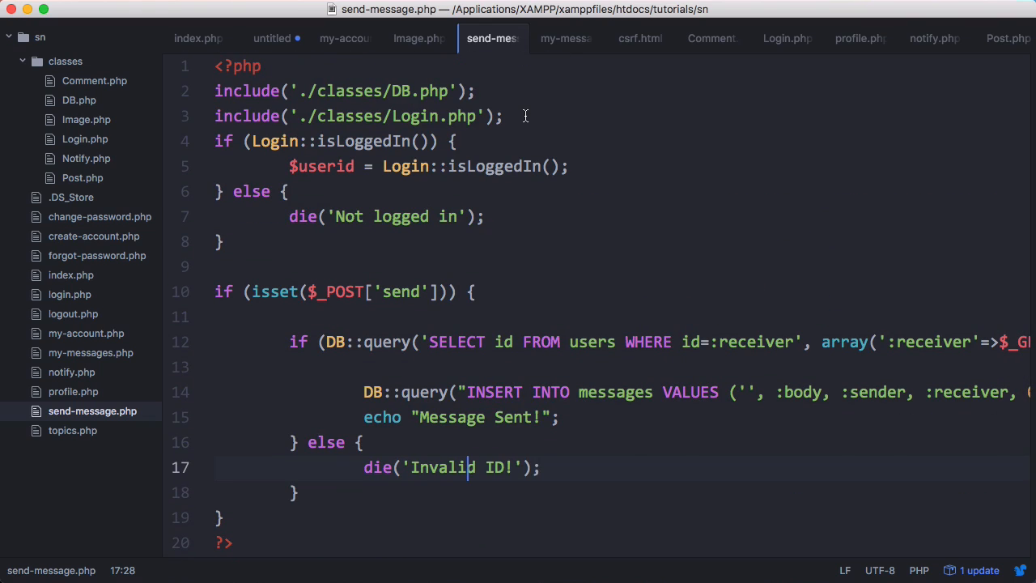
{"action": "left_click", "coordinate": [261, 65]}
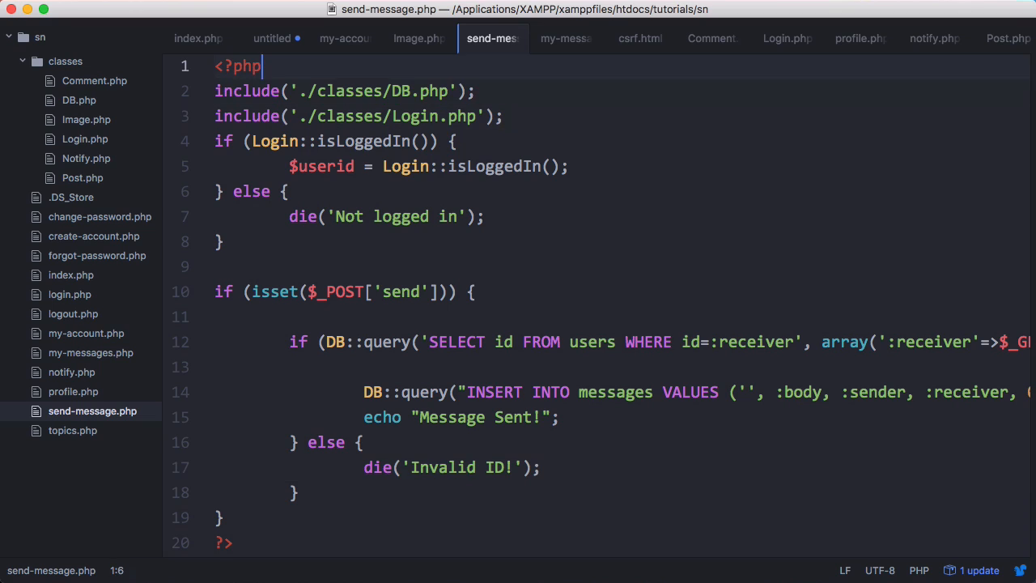
{"action": "type", "text": "session_start();"}
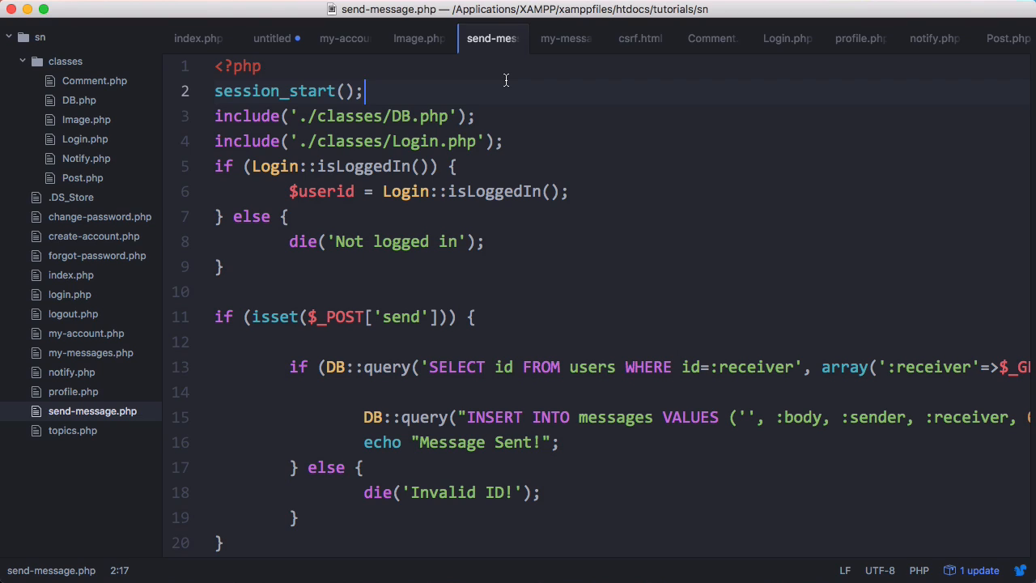
{"action": "type", "text": "$_SESSION['token'] ="}
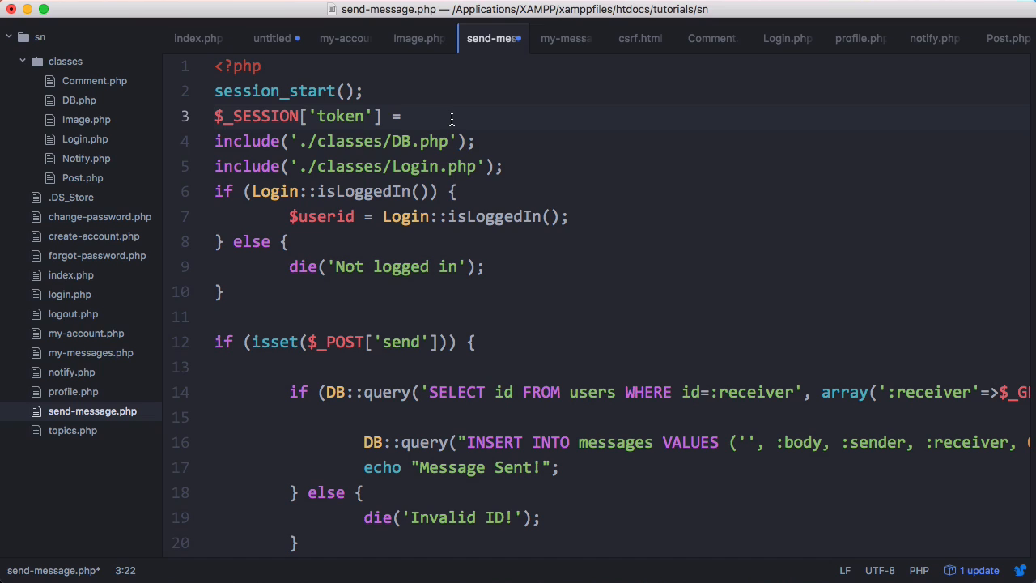
{"action": "mouse_move", "coordinate": [515, 119]}
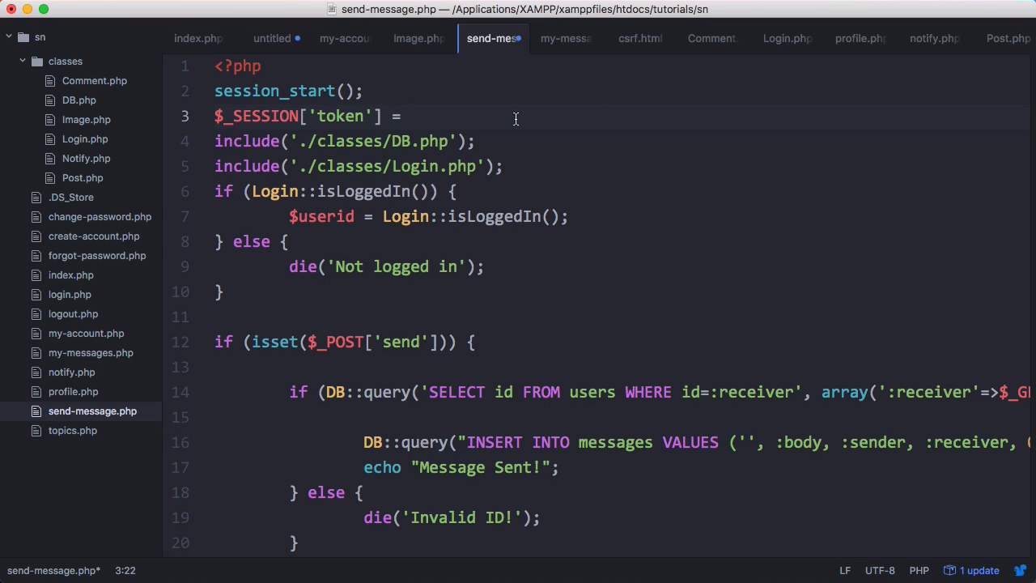
Reuse Login.php's $cstrong/$token code, set $_SESSION['token'] = $token, and print it.
{"action": "left_click", "coordinate": [785, 38]}
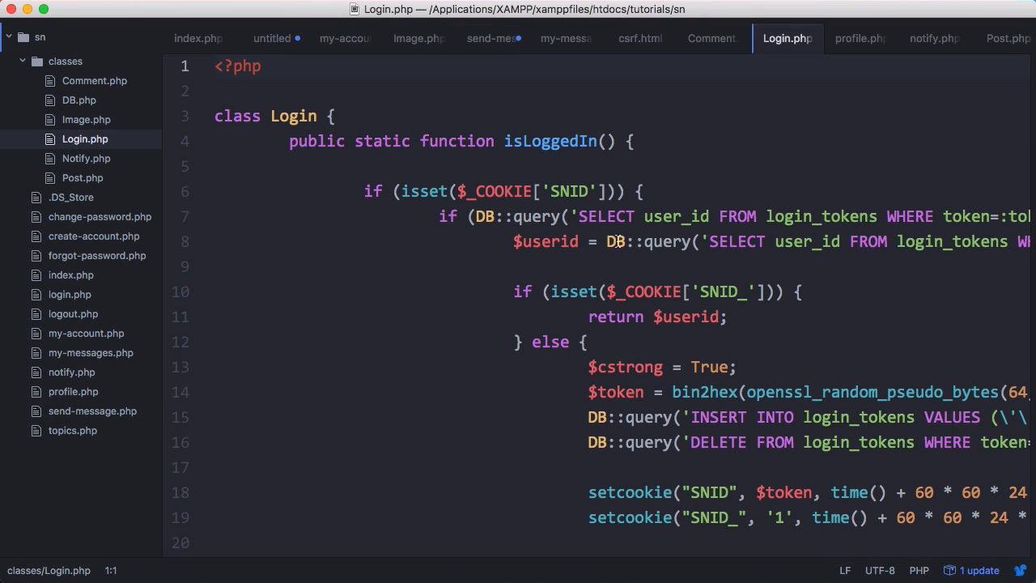
{"action": "scroll", "scroll_direction": "down", "scroll_amount": 3}
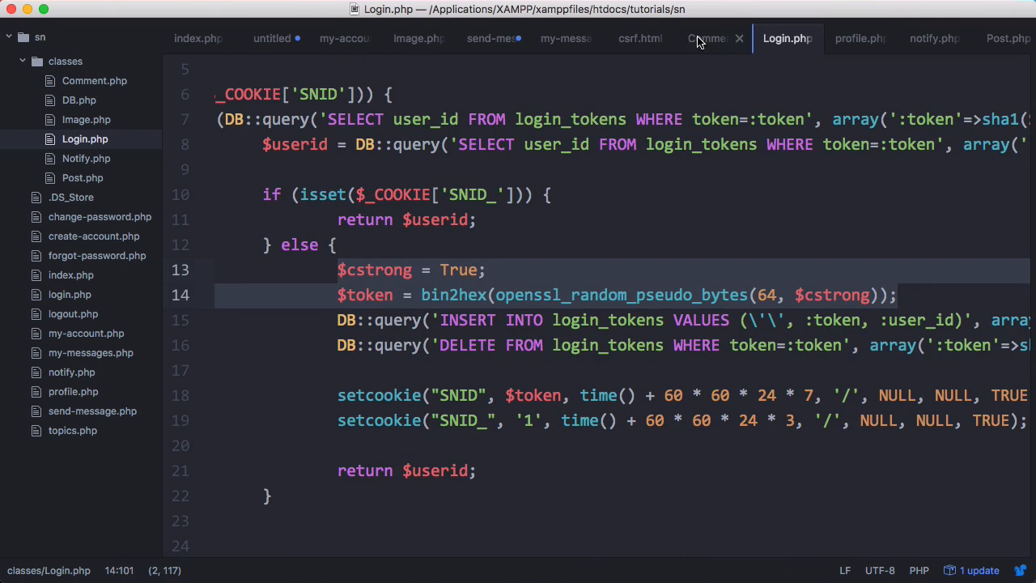
{"action": "left_click", "coordinate": [492, 38]}
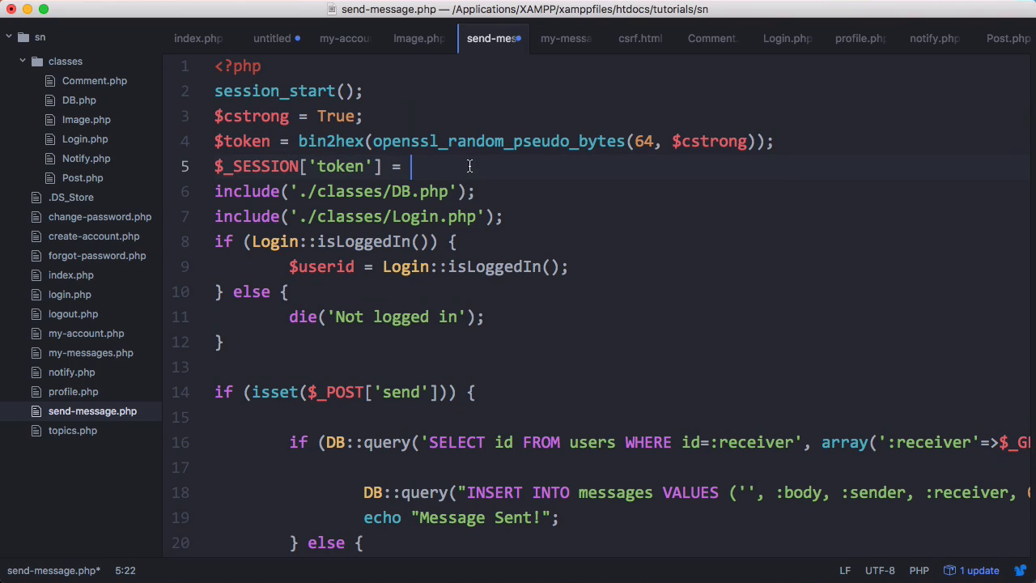
{"action": "type", "text": "$token;"}
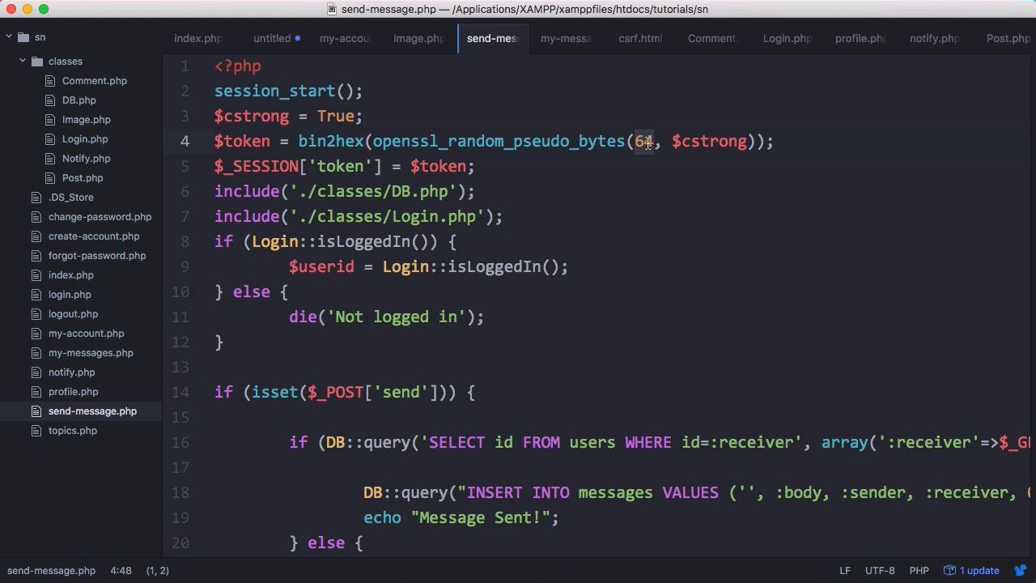
{"action": "mouse_move", "coordinate": [644, 127]}
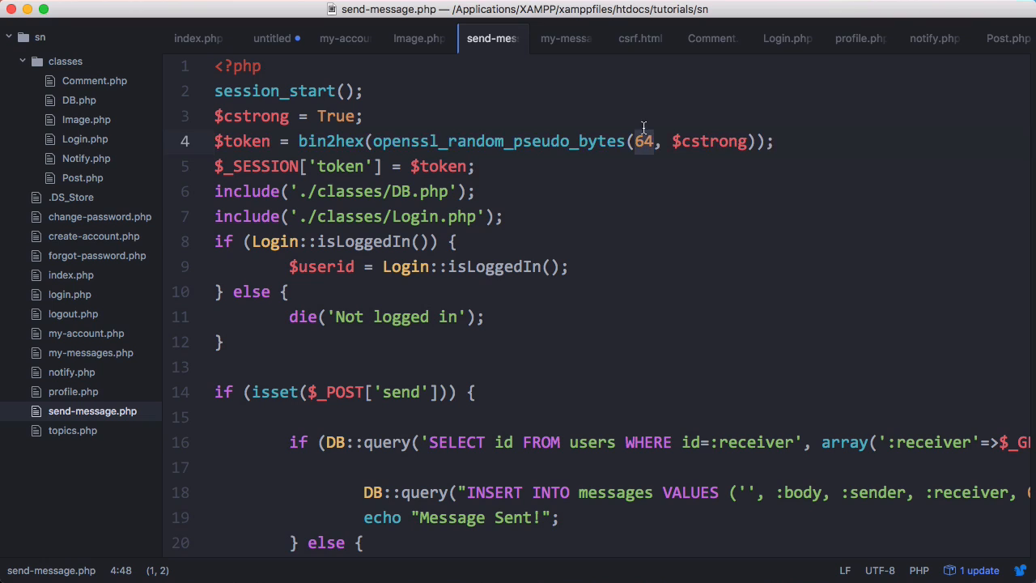
{"action": "type", "text": "prin"}
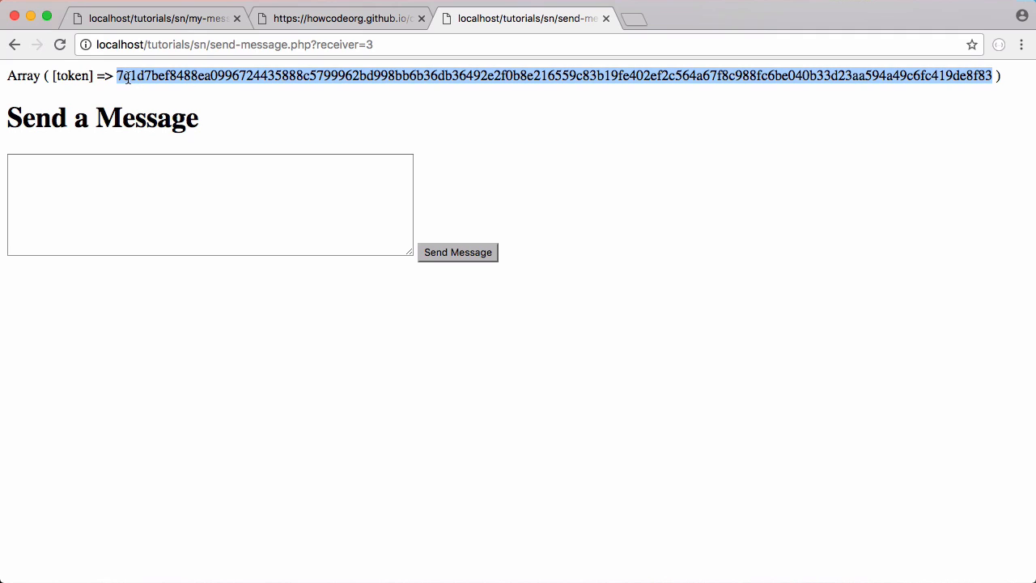
{"action": "mouse_move", "coordinate": [518, 133]}
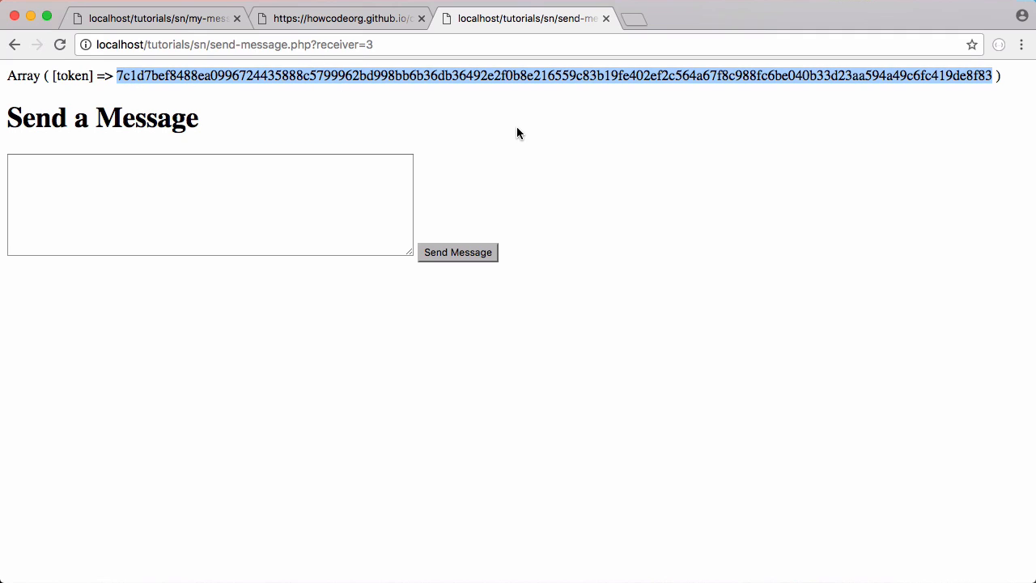
{"action": "mouse_move", "coordinate": [559, 158]}
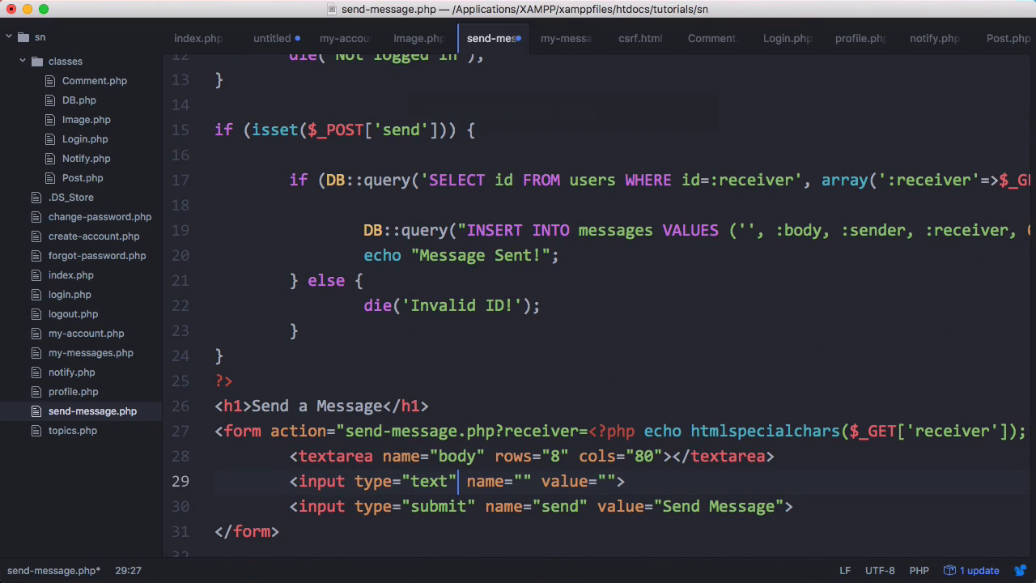
Make the line-29 input hidden with value <?php echo $_SESSION['token']; ?>, then check the page source.
{"action": "type", "text": "hidden"}
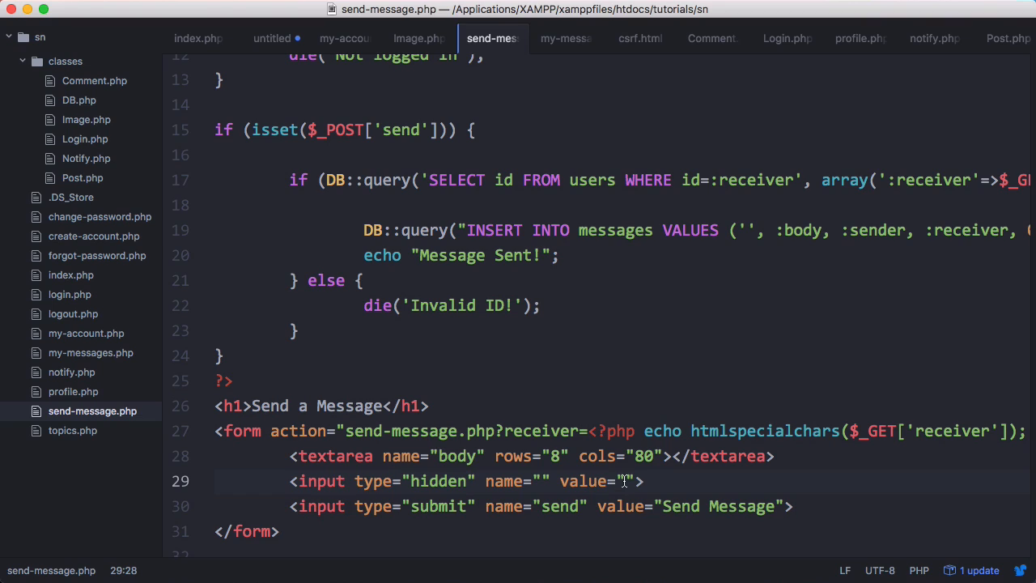
{"action": "type", "text": "<?php ?>"}
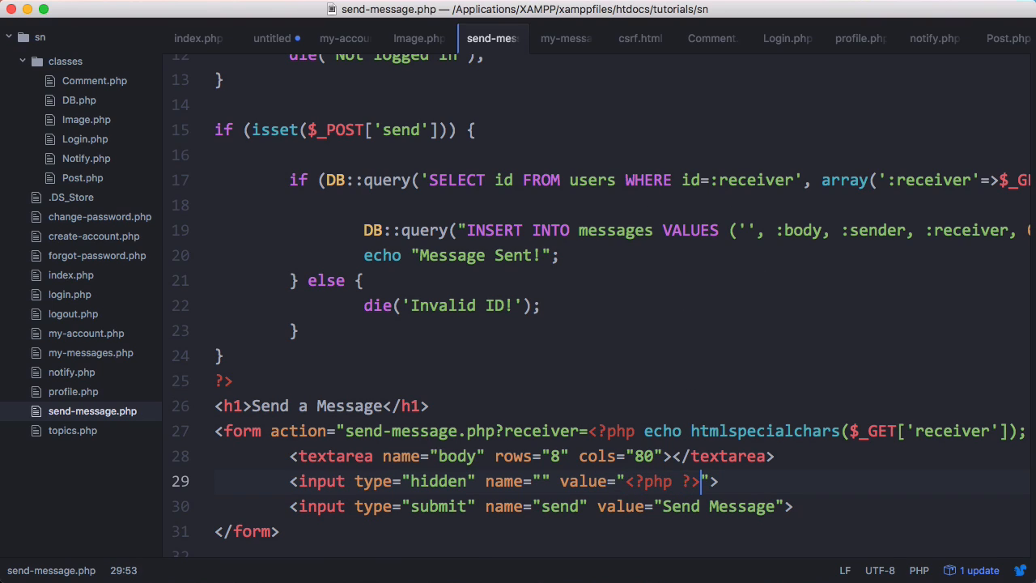
{"action": "type", "text": "echo $_SESSION['token']"}
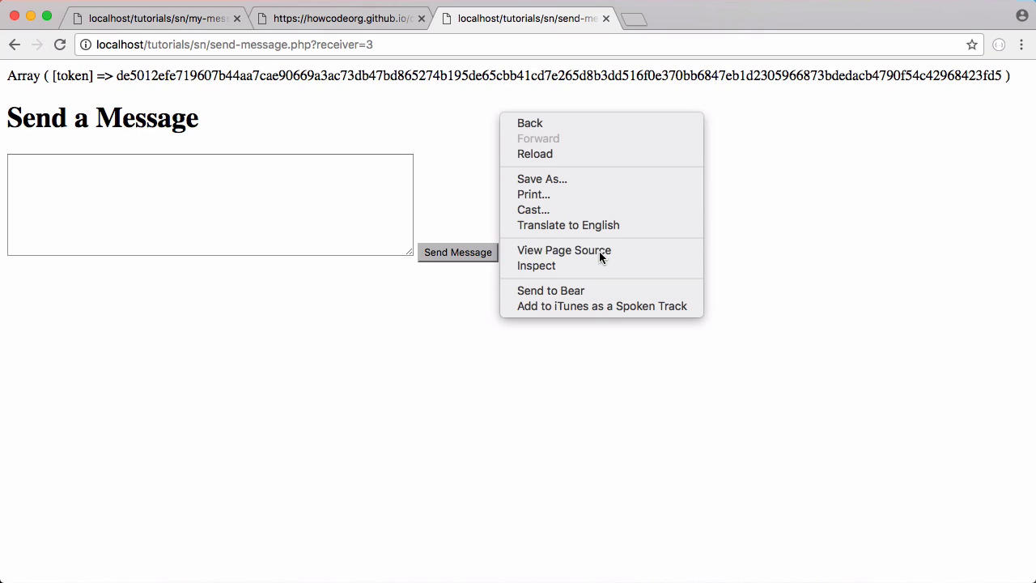
{"action": "left_click", "coordinate": [564, 249]}
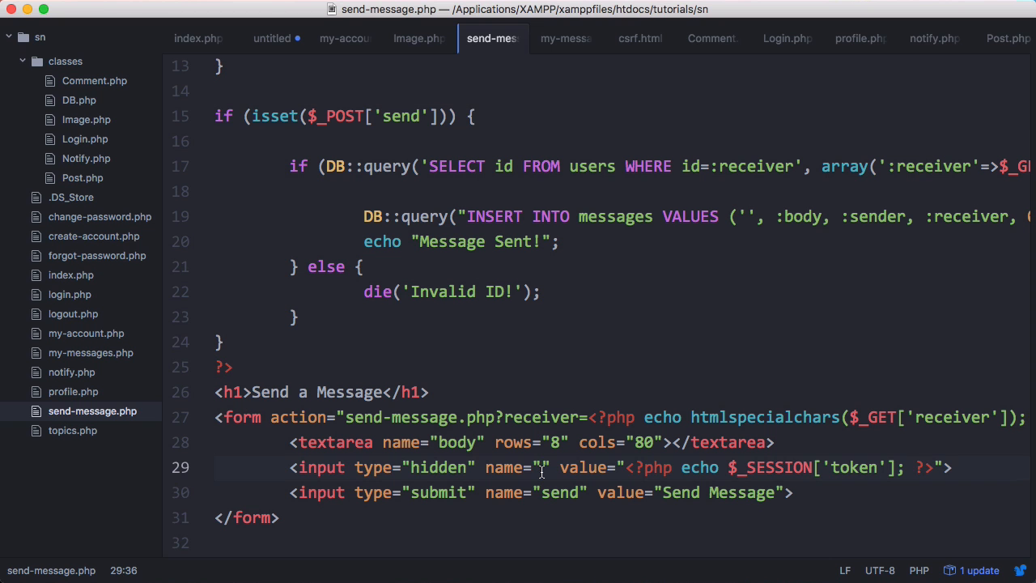
Name the hidden field nocsrf, add session_destroy() after sending, and die with INVALID TOKEN on mismatch.
{"action": "type", "text": "nocsrf'] != $token) {"}
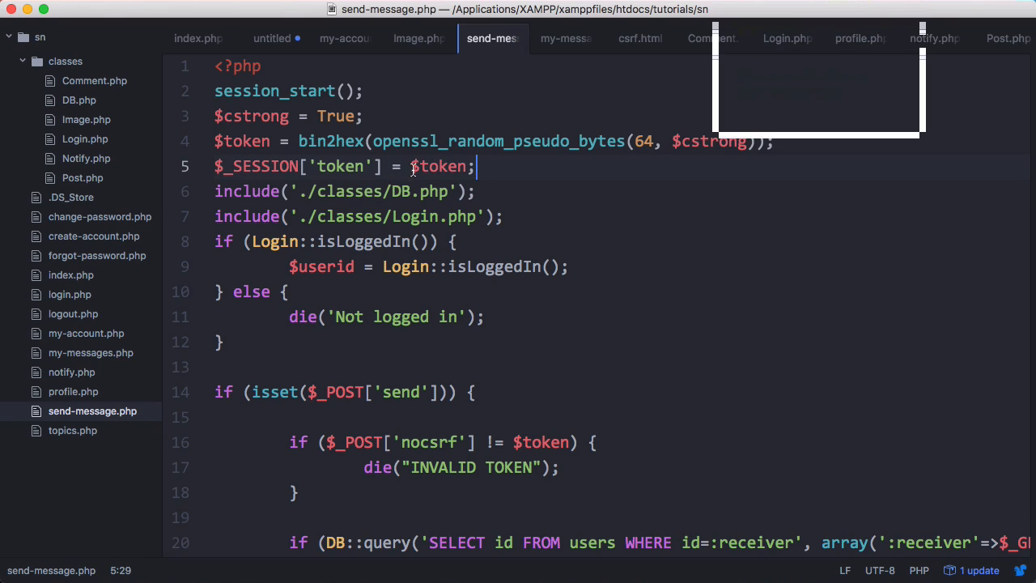
{"action": "scroll", "scroll_direction": "down", "scroll_amount": 3}
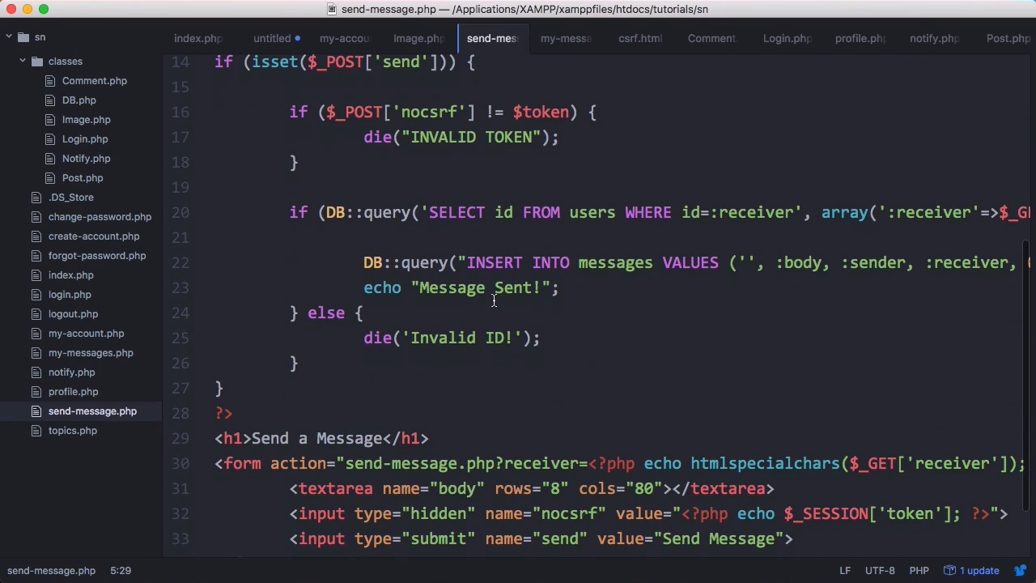
{"action": "type", "text": "s"}
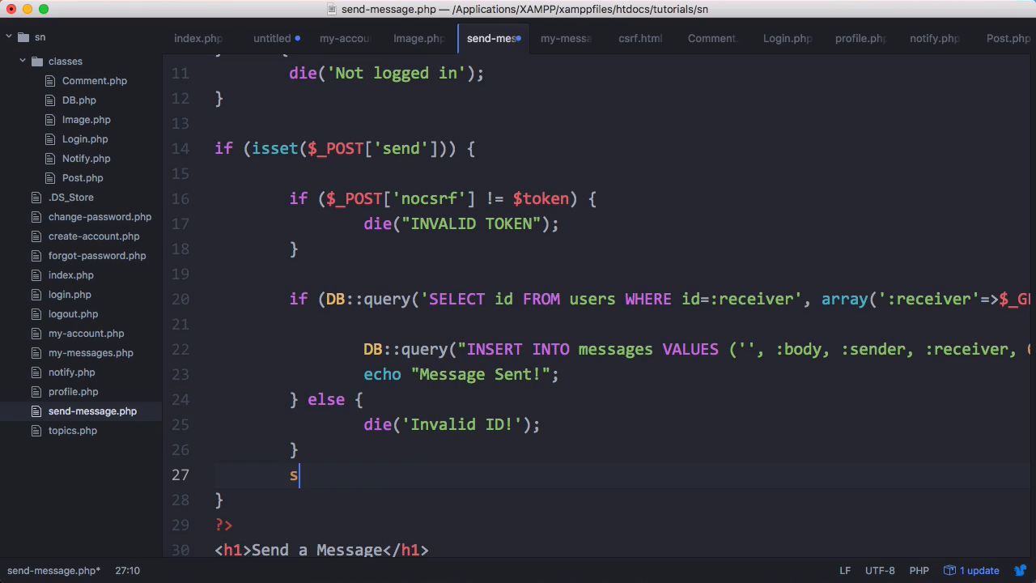
{"action": "type", "text": "ession_dest"}
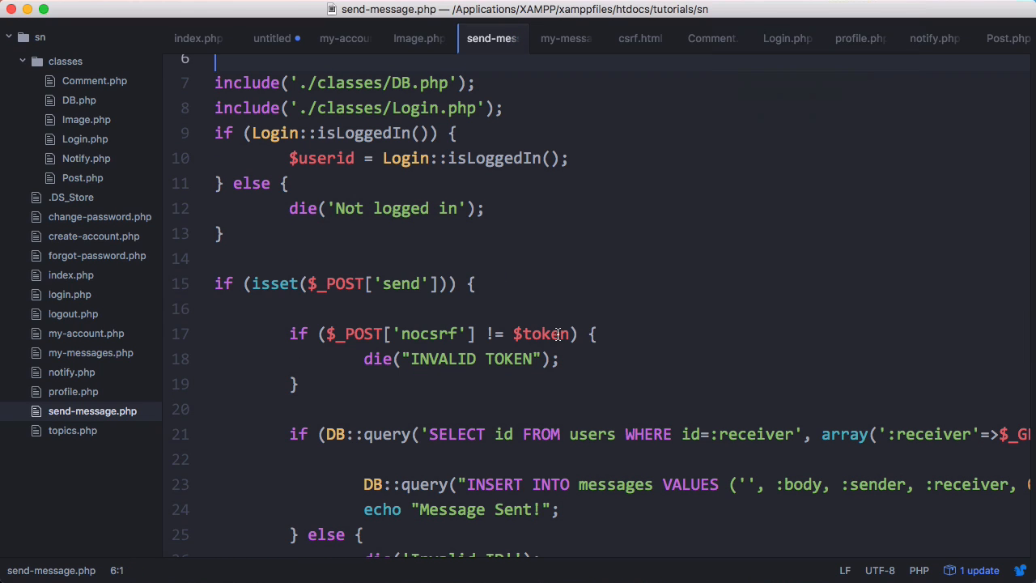
{"action": "type", "text": "$_SESSION['token'] = $token;"}
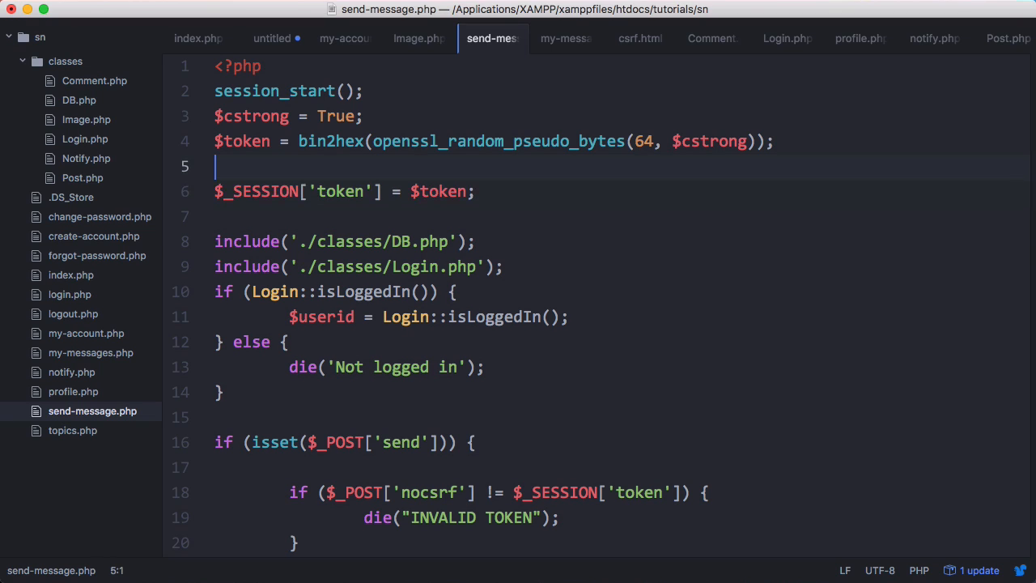
{"action": "type", "text": "if (!isset"}
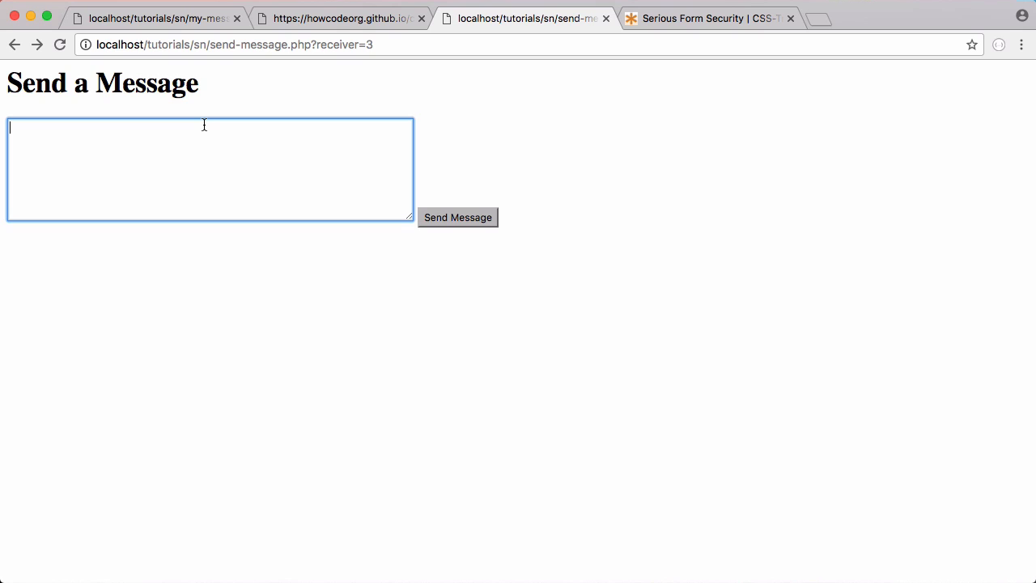
Send a test message, check My Messages, then inspect csrf.html's POST in DevTools Network.
{"action": "left_click", "coordinate": [458, 217]}
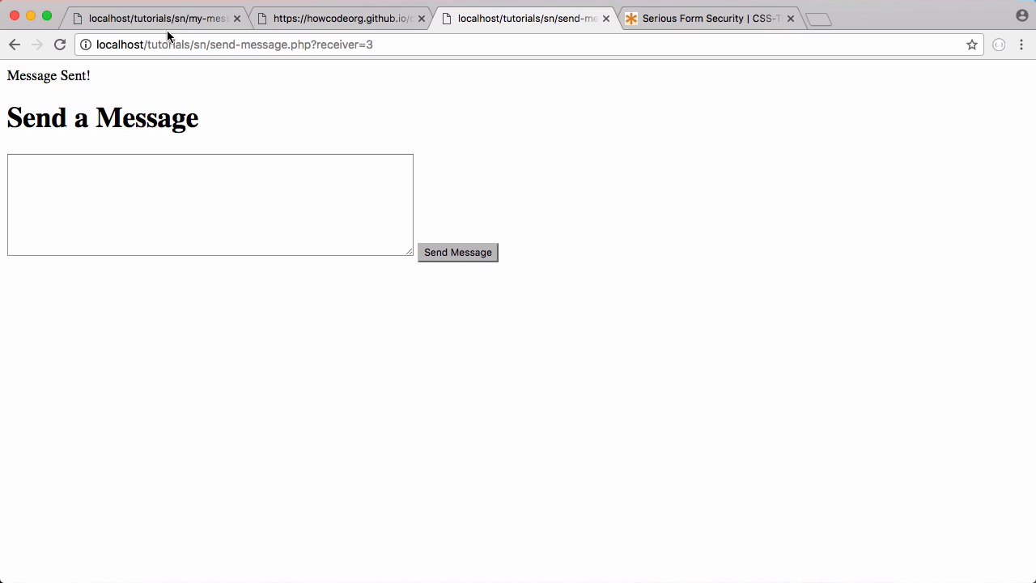
{"action": "mouse_move", "coordinate": [419, 147]}
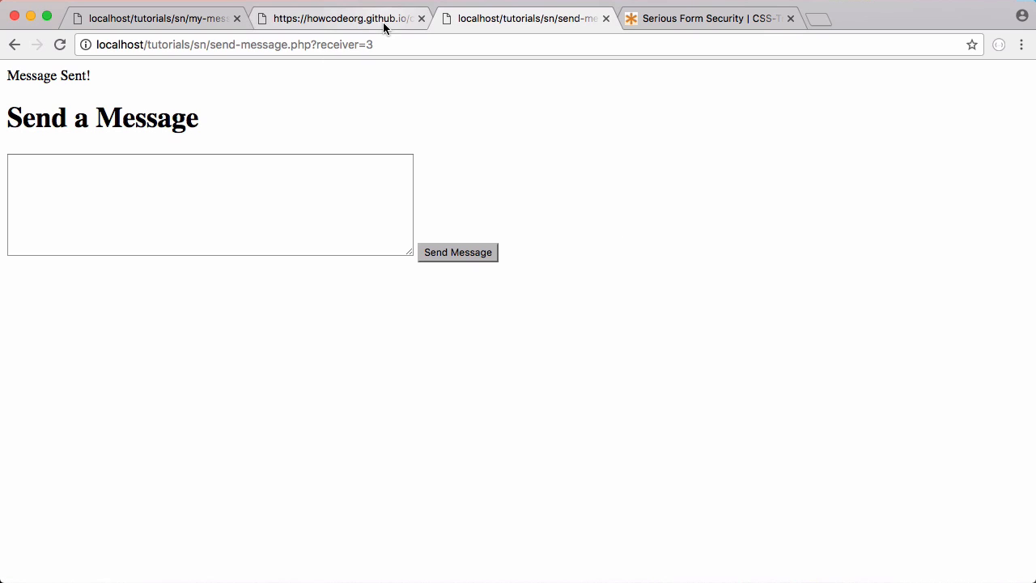
{"action": "left_click", "coordinate": [154, 17]}
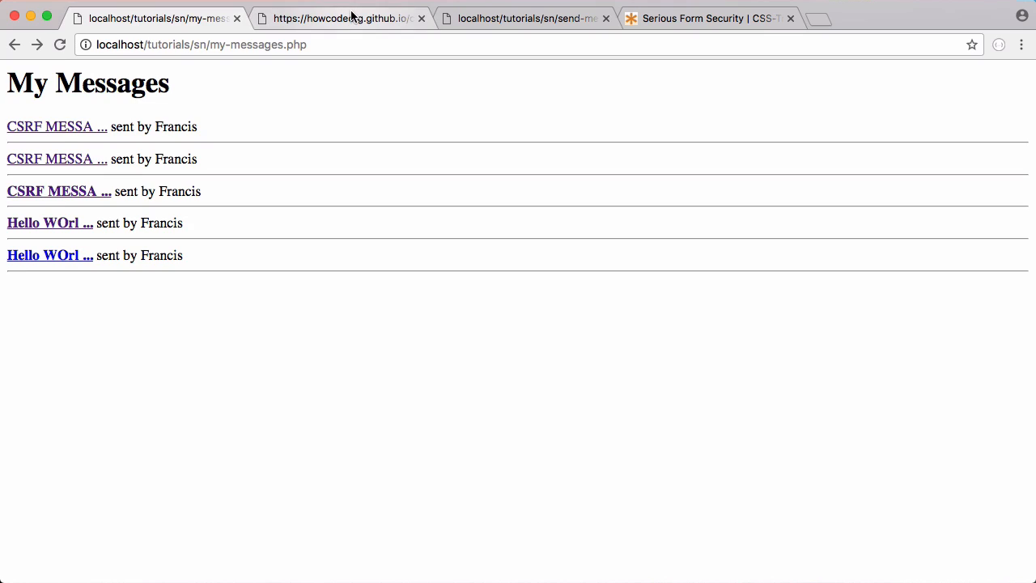
{"action": "left_click", "coordinate": [340, 18]}
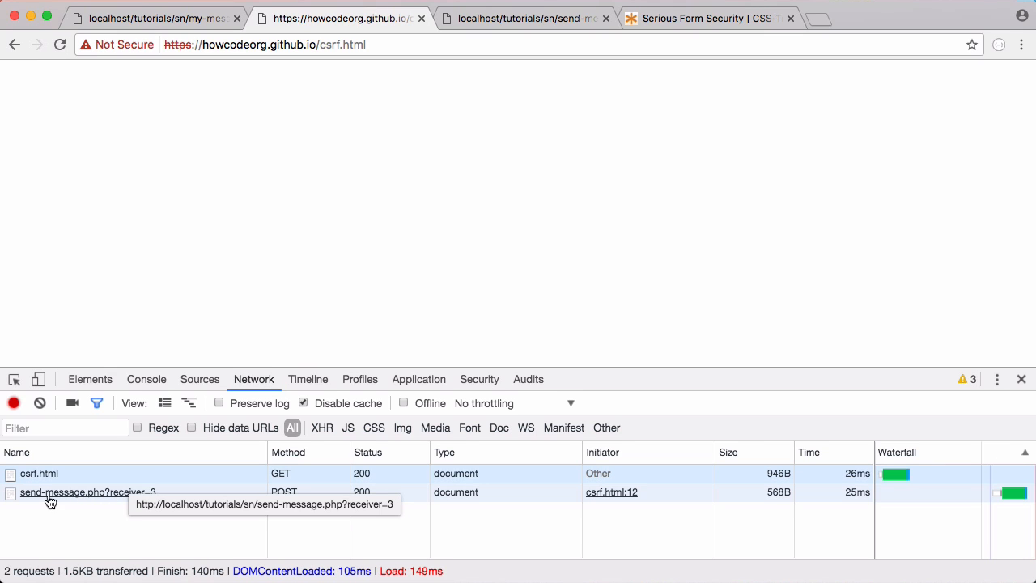
{"action": "mouse_move", "coordinate": [95, 498]}
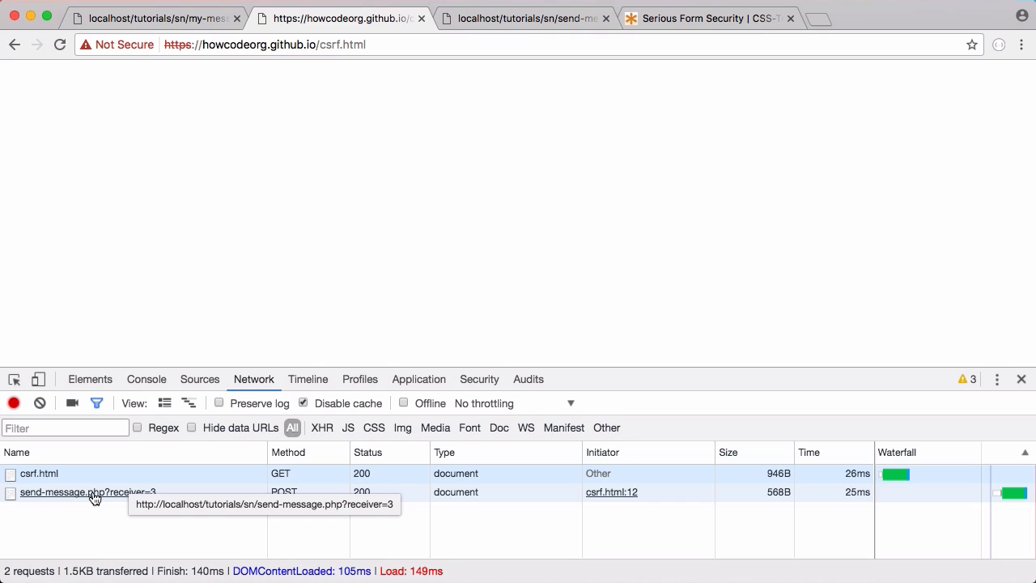
{"action": "left_click", "coordinate": [87, 492]}
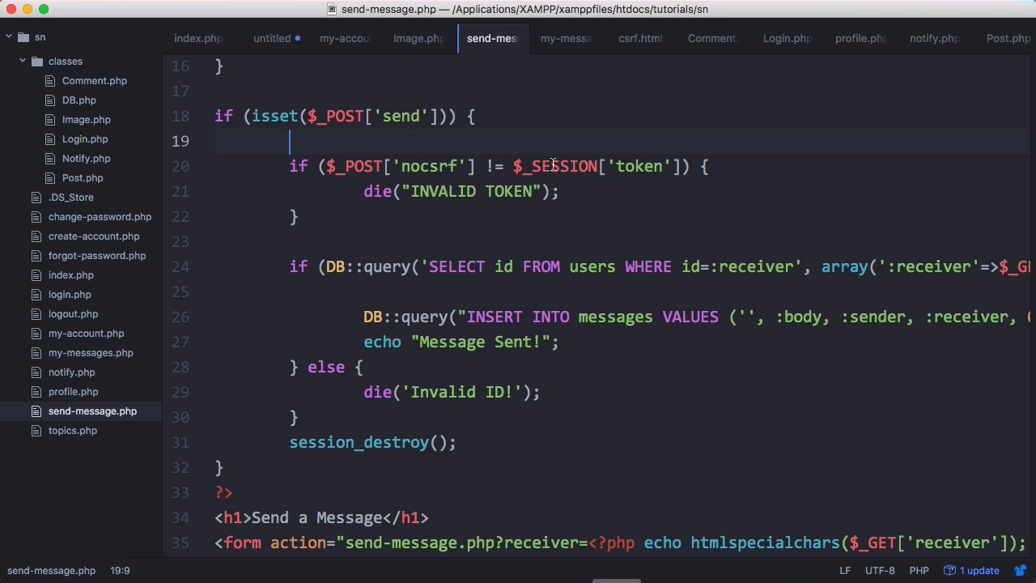
Add if (!isset($_POST['nocsrf'])) die("INVALID TOKEN"); above the token check and reload.
{"action": "key", "text": "enter"}
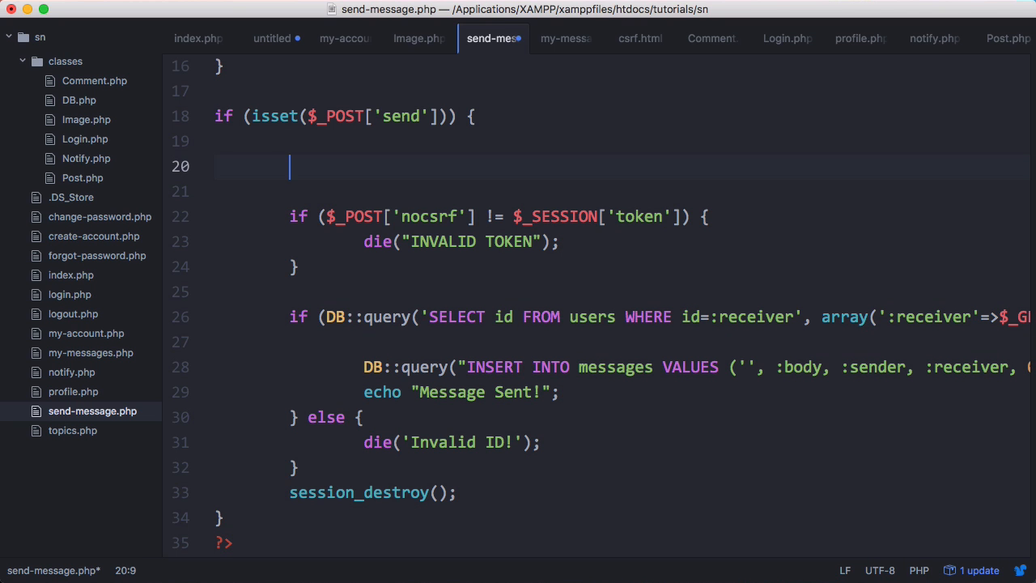
{"action": "type", "text": "if (!isset()"}
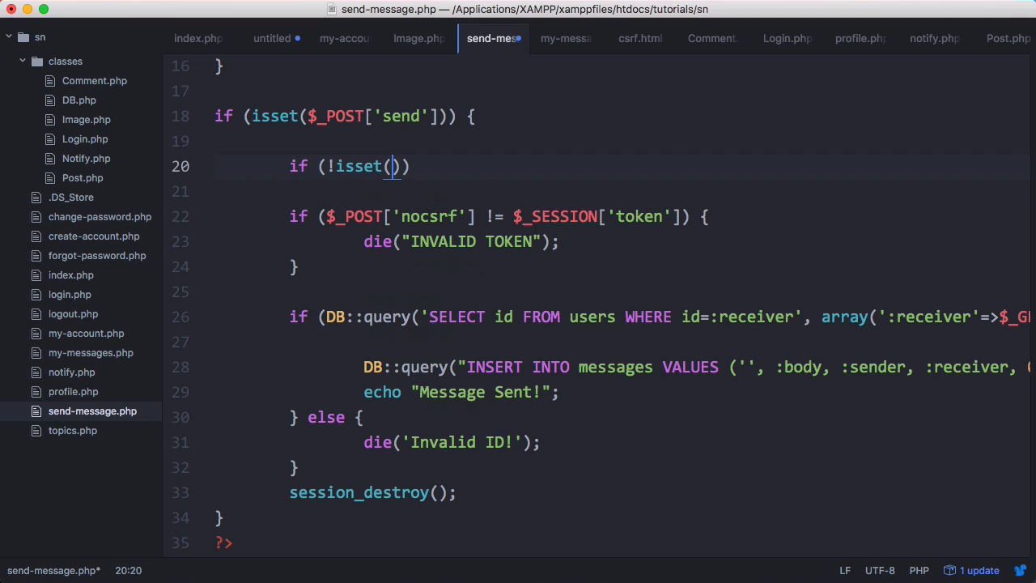
{"action": "type", "text": "$_POST['nocsrf'"}
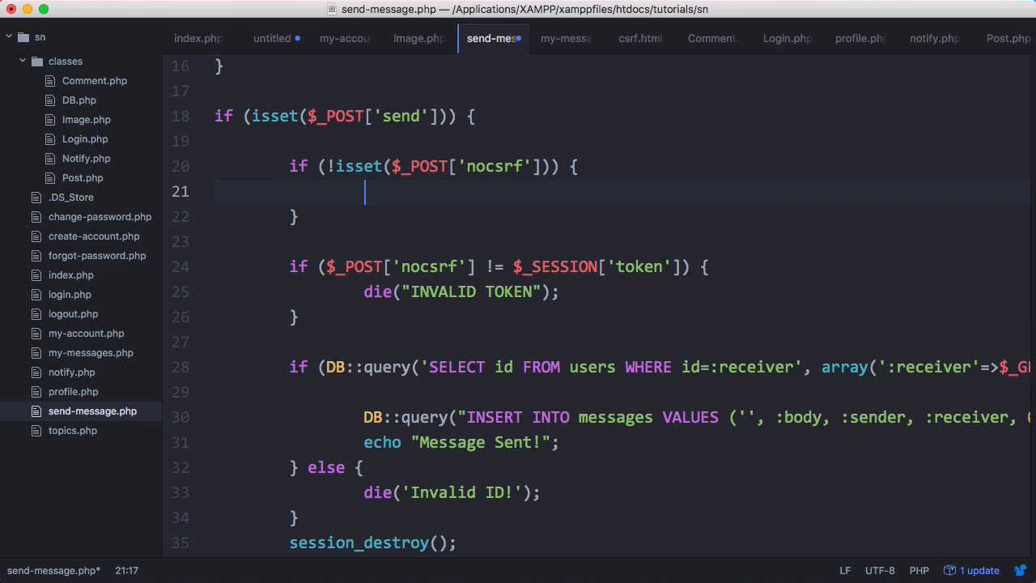
{"action": "type", "text": "die(\"INC\");"}
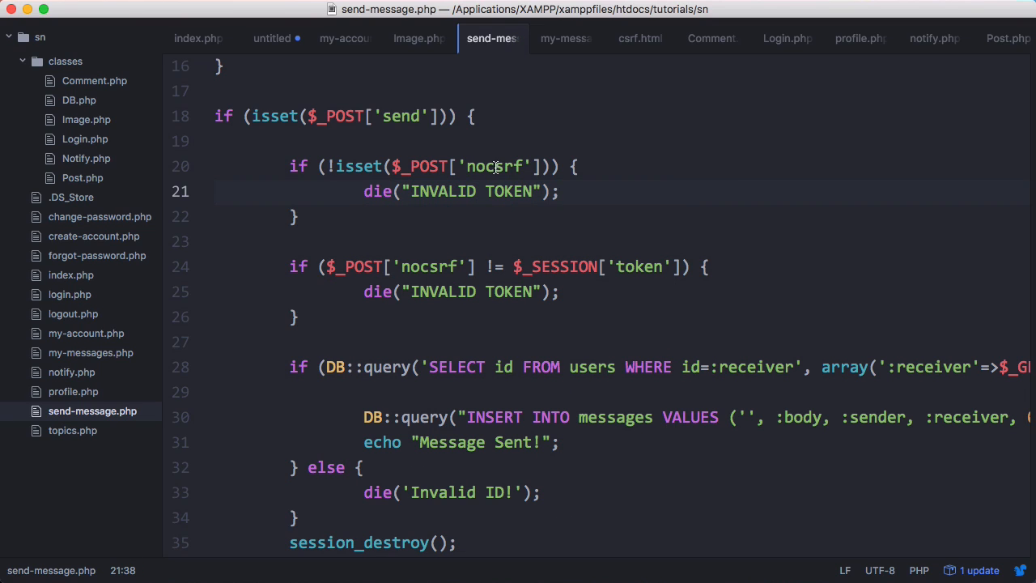
{"action": "left_click", "coordinate": [558, 191]}
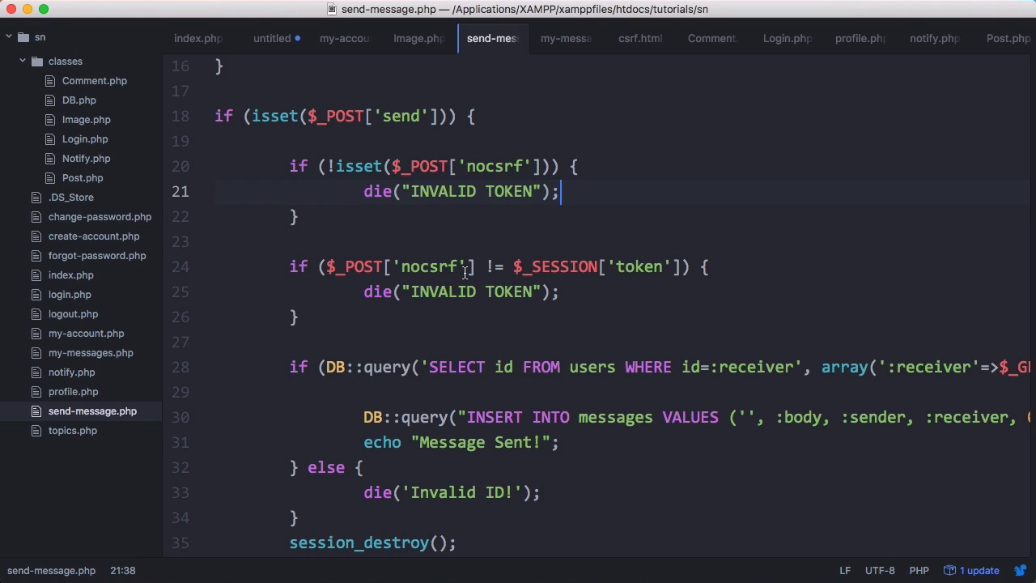
{"action": "mouse_move", "coordinate": [499, 296]}
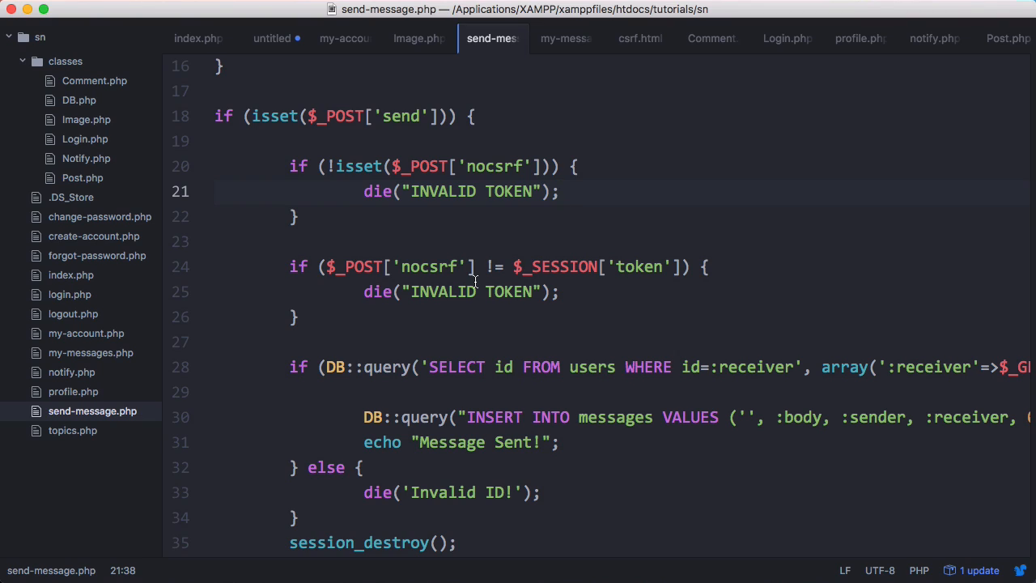
{"action": "mouse_move", "coordinate": [490, 229]}
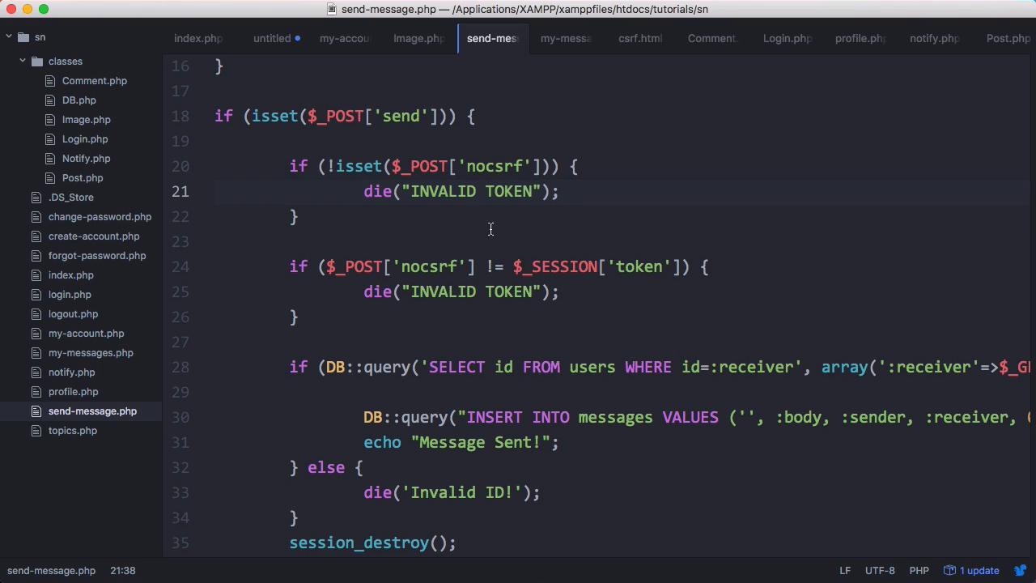
{"action": "left_click", "coordinate": [559, 191]}
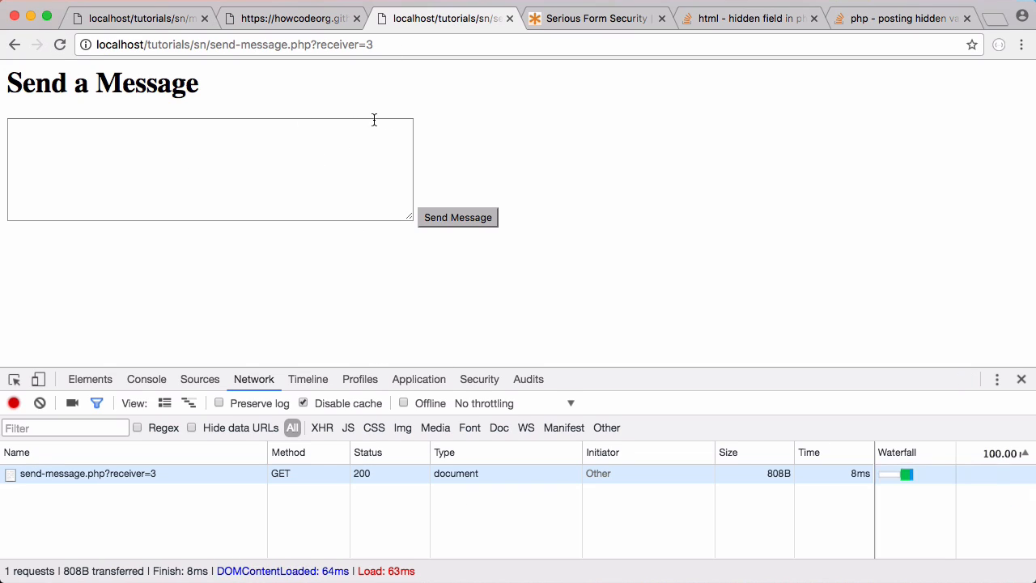
Send the message 'Hello World! No CSRF' from the Send a Message form.
{"action": "type", "text": "Hello World"}
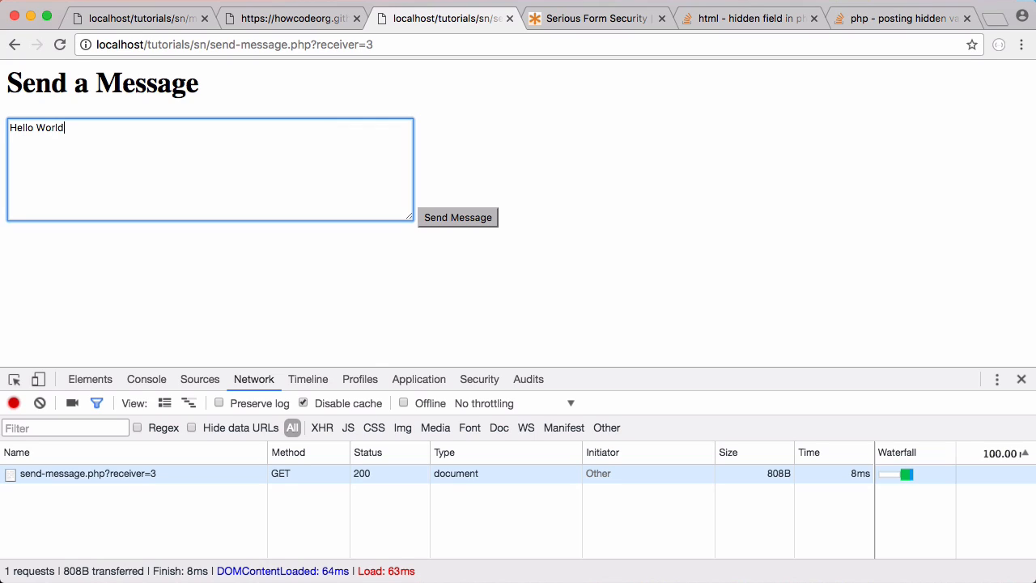
{"action": "type", "text": "! No"}
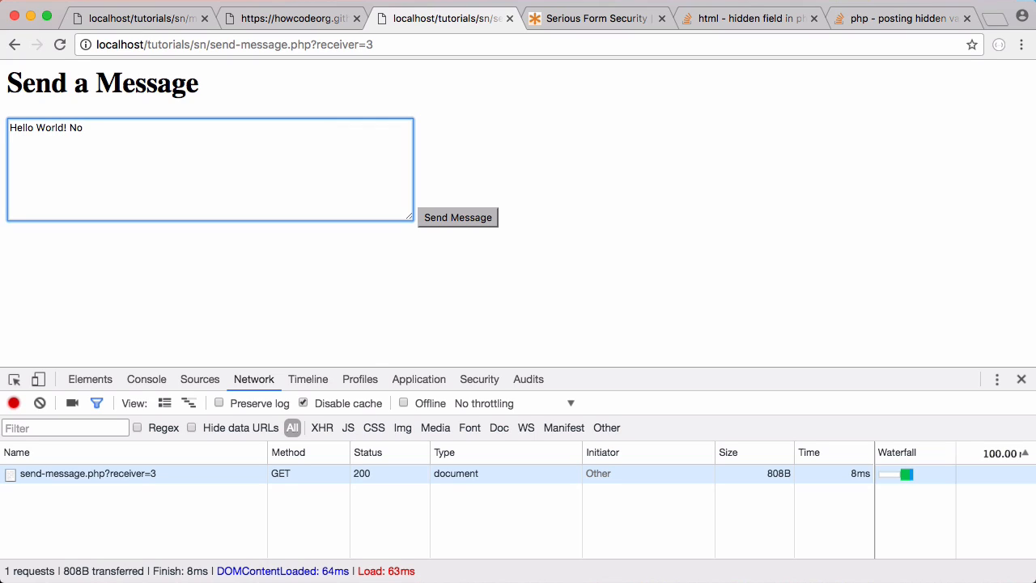
{"action": "left_click", "coordinate": [457, 216]}
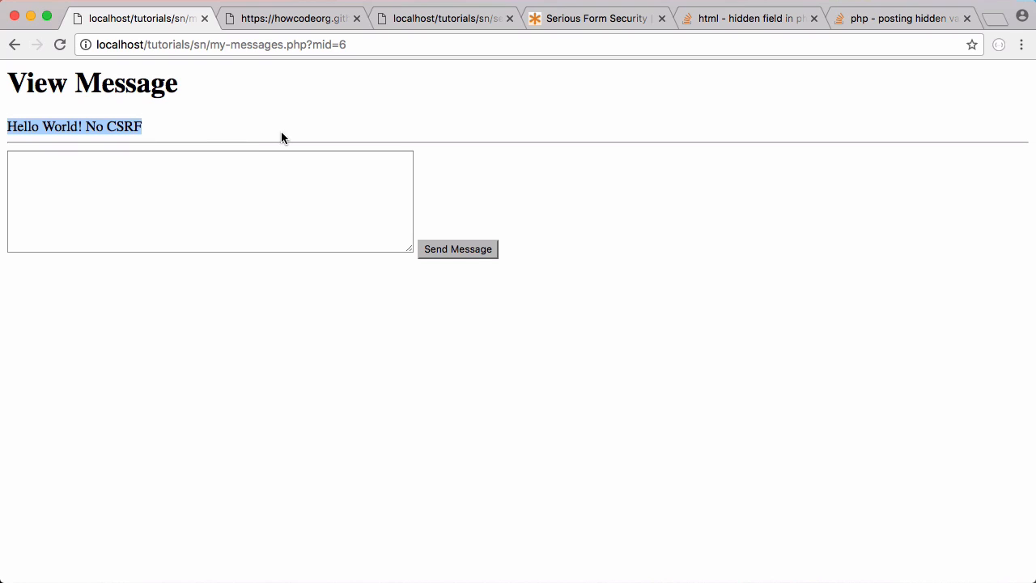
Reload csrf.html and confirm My Messages still lists only three CSRF MESSAGEs.
{"action": "left_click", "coordinate": [293, 18]}
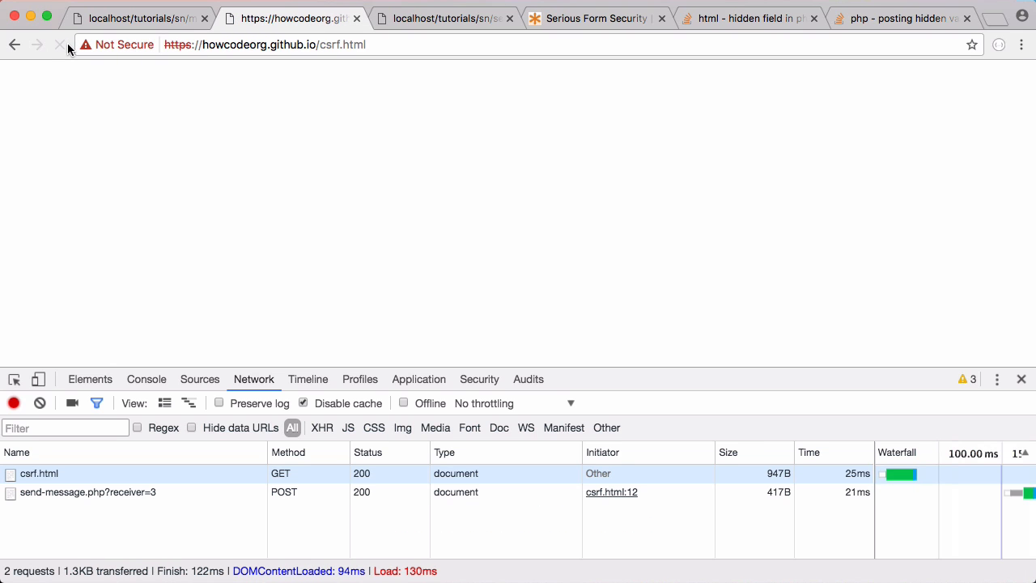
{"action": "left_click", "coordinate": [137, 18]}
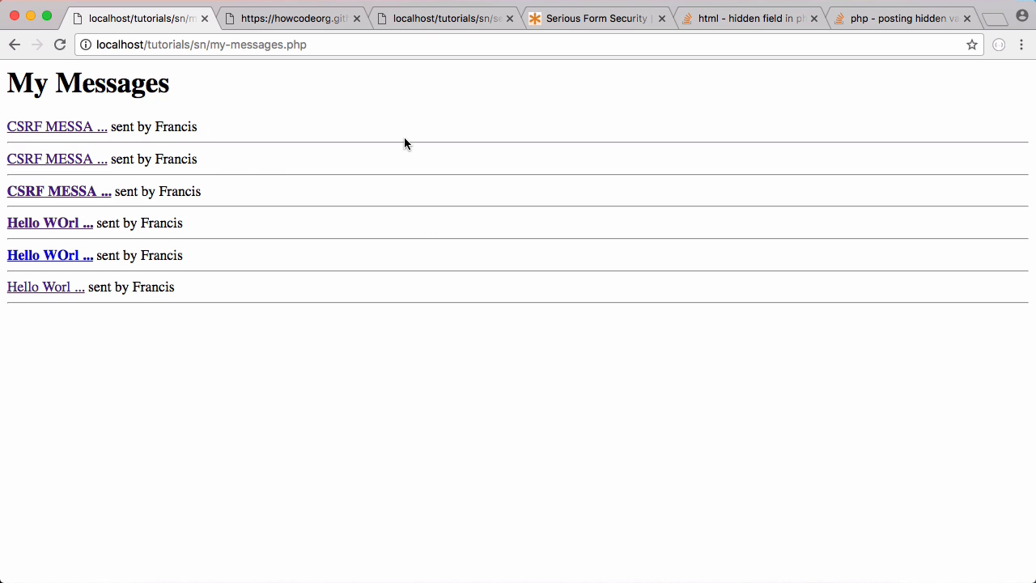
{"action": "left_click", "coordinate": [291, 18]}
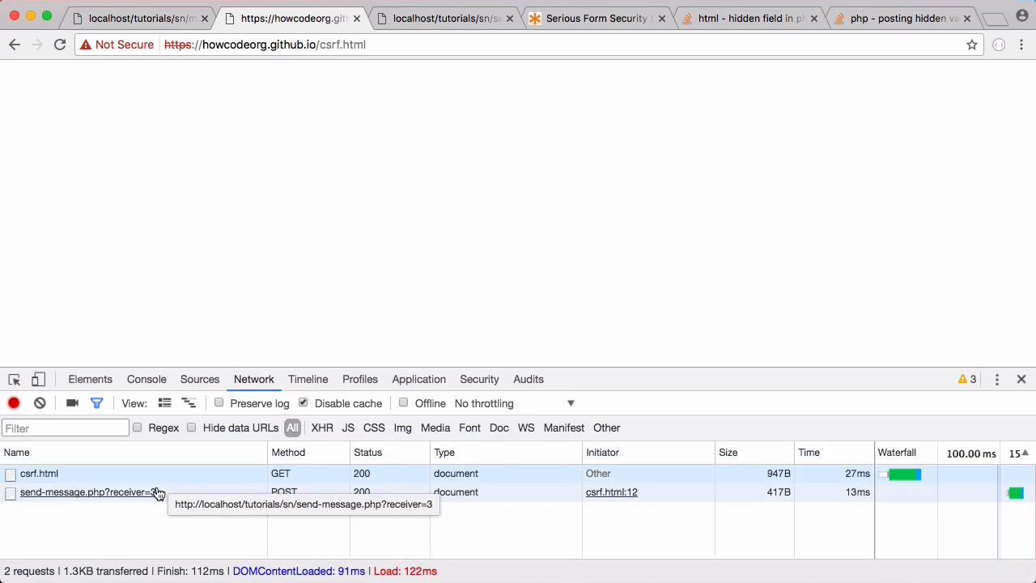